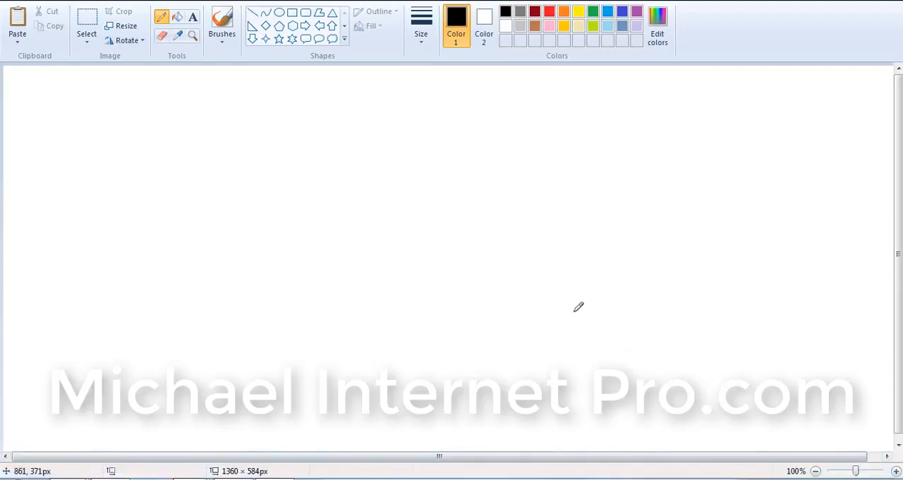
mouse_move(549, 309)
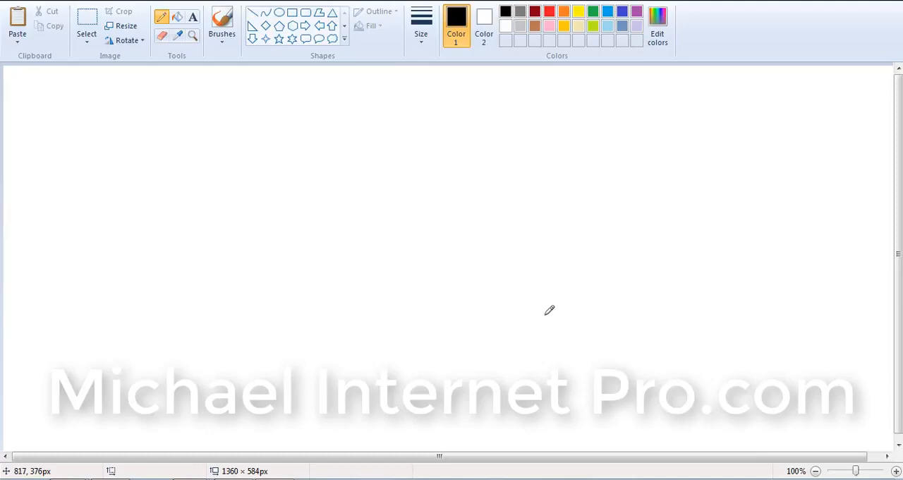
mouse_move(484, 182)
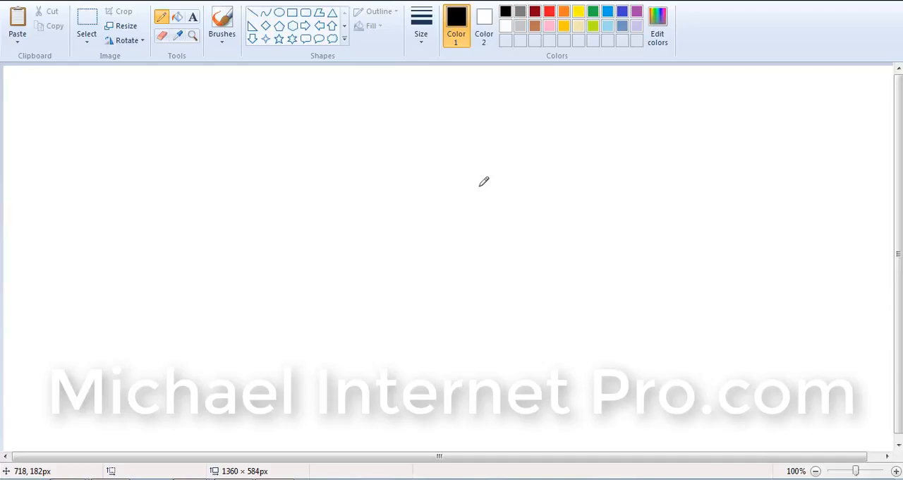
mouse_move(460, 178)
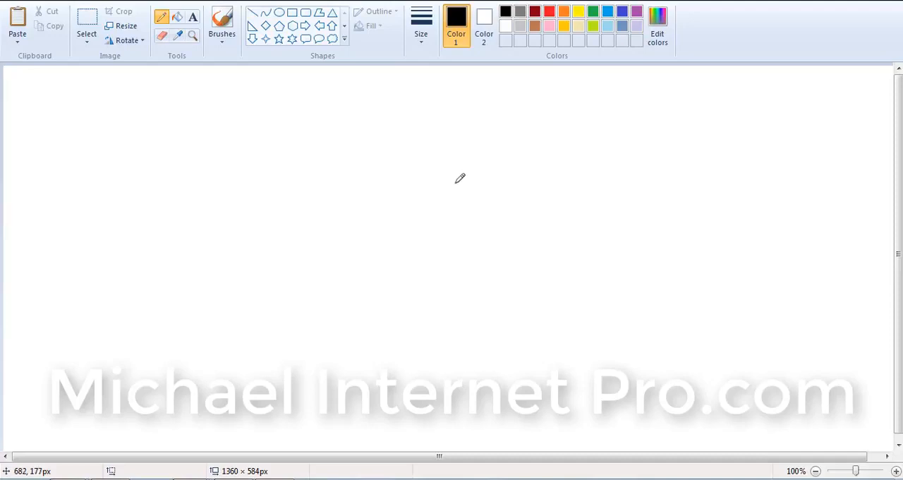
mouse_move(458, 179)
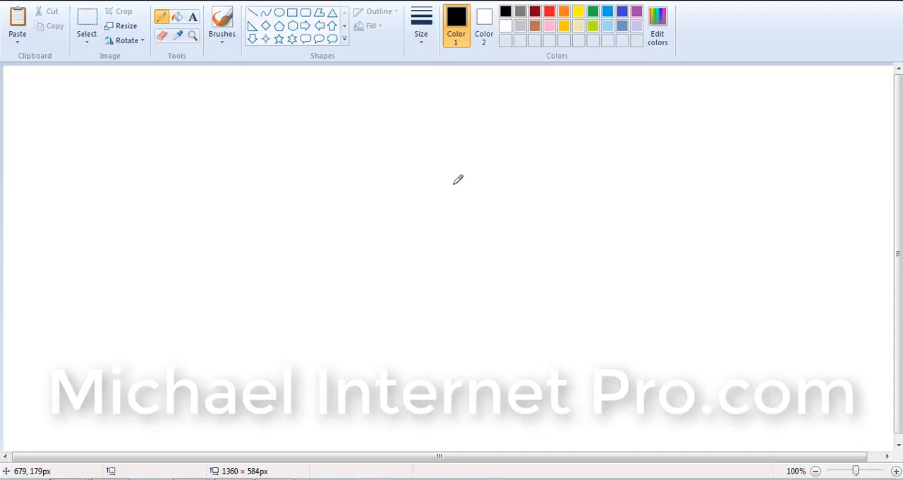
mouse_move(372, 193)
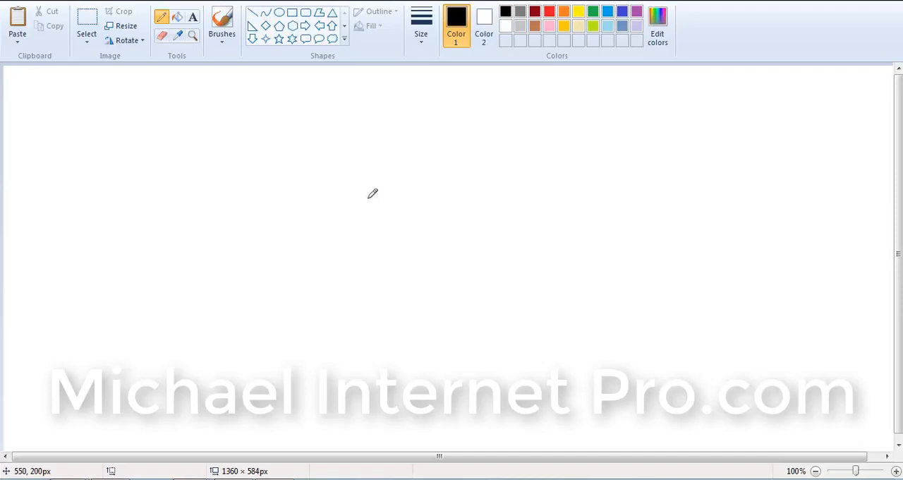
mouse_move(355, 174)
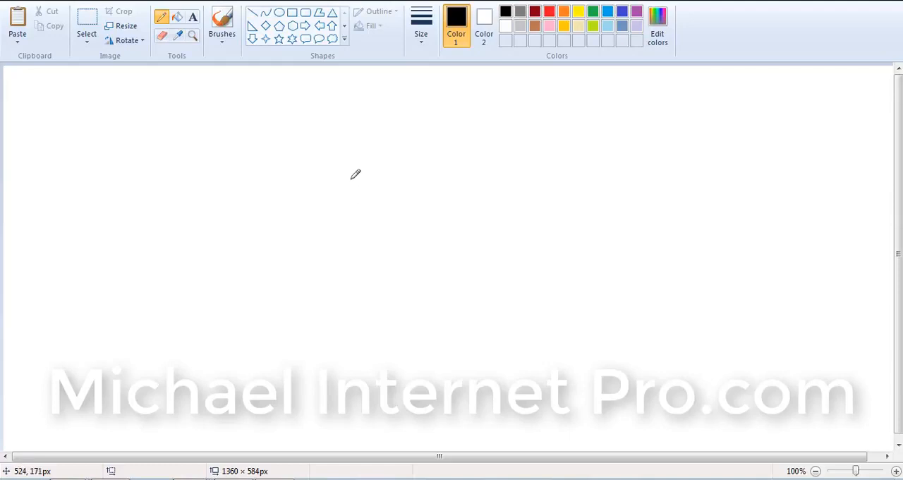
mouse_move(351, 185)
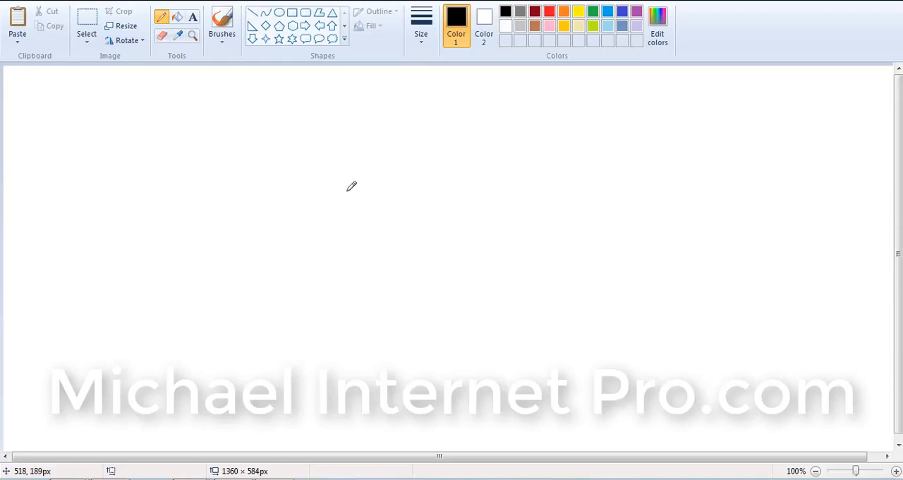
mouse_move(359, 175)
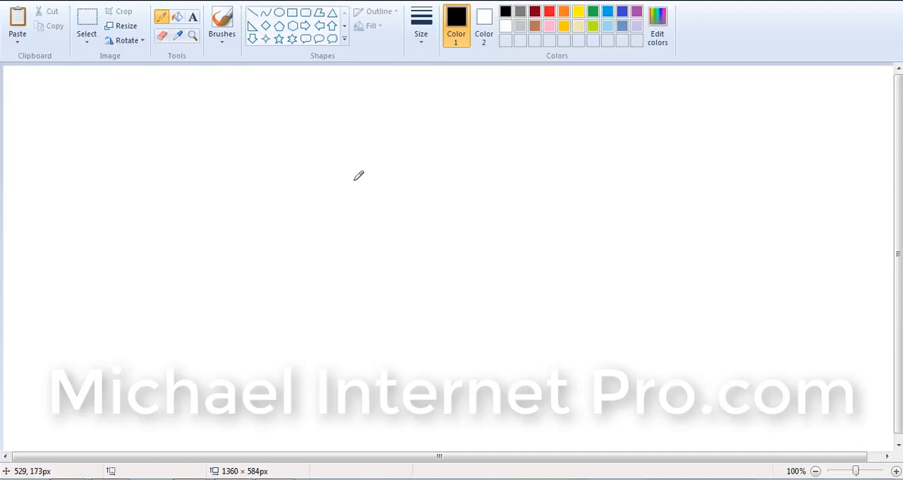
mouse_move(336, 197)
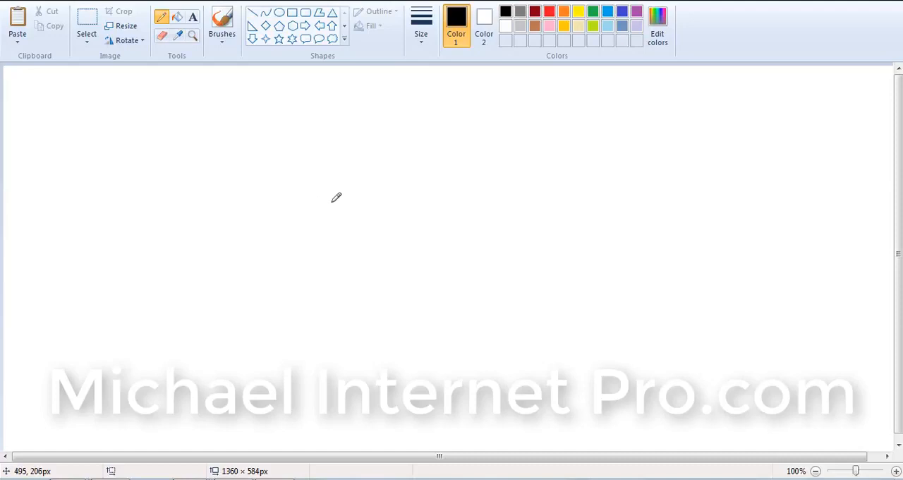
mouse_move(296, 213)
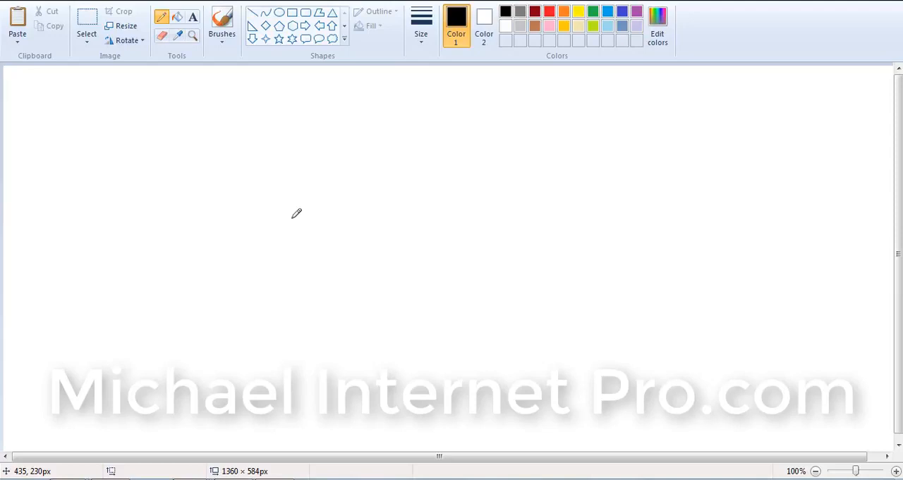
mouse_move(181, 174)
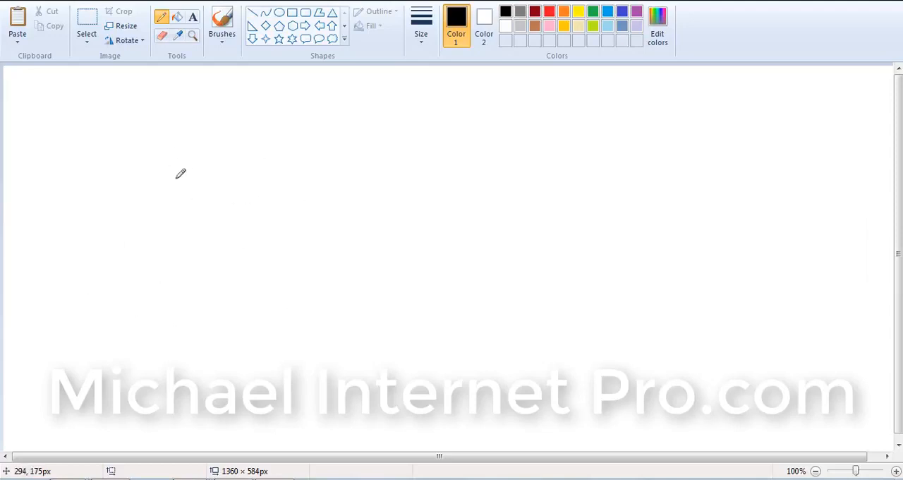
mouse_move(168, 139)
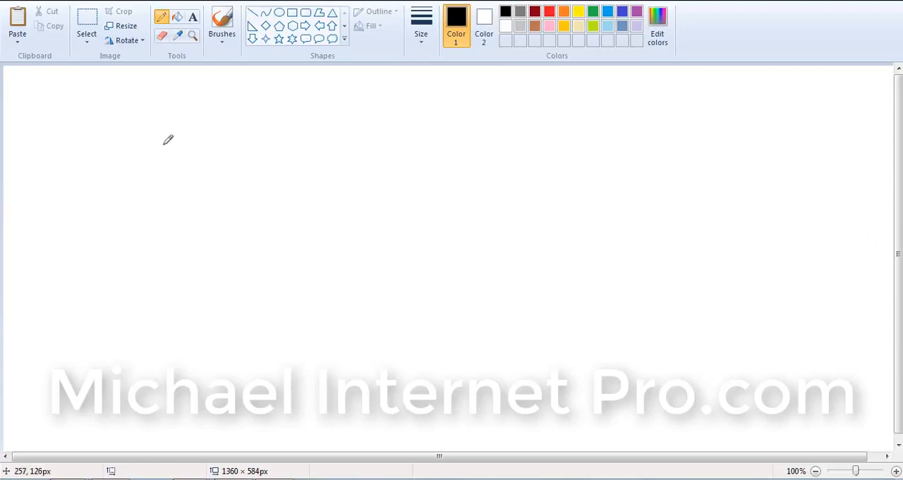
mouse_move(139, 151)
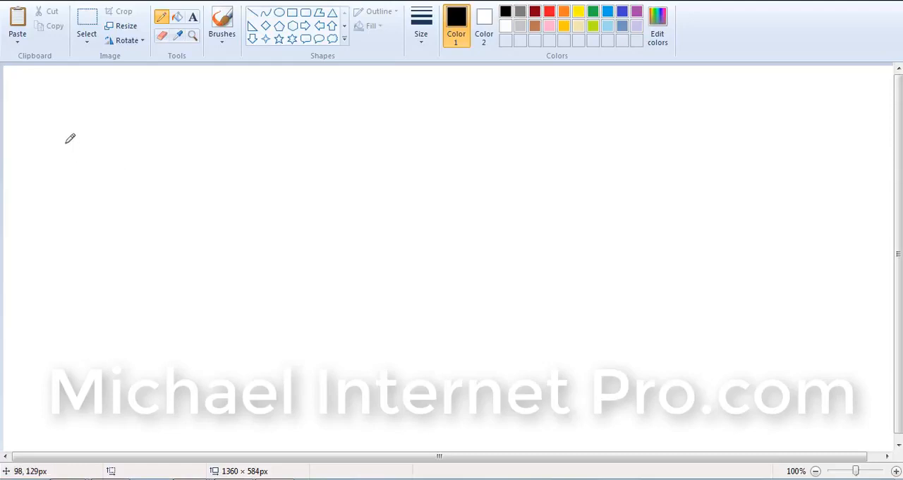
mouse_move(57, 103)
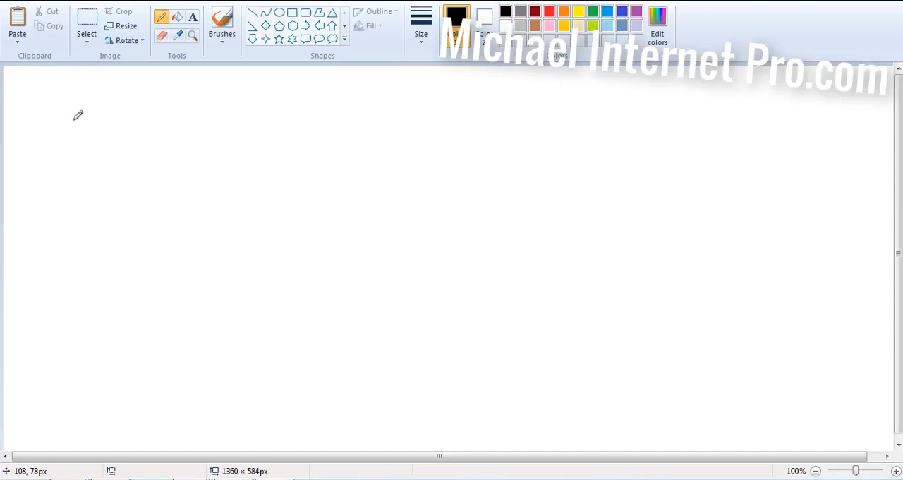
mouse_move(68, 120)
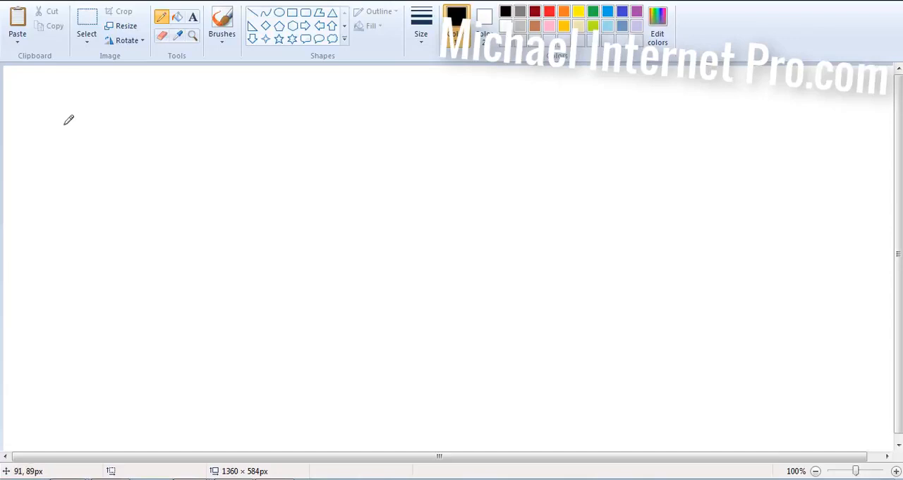
Step: Handwrite 'Free' with an underline and the word 'Proof' beside it at top left
drag(52, 93, 31, 127)
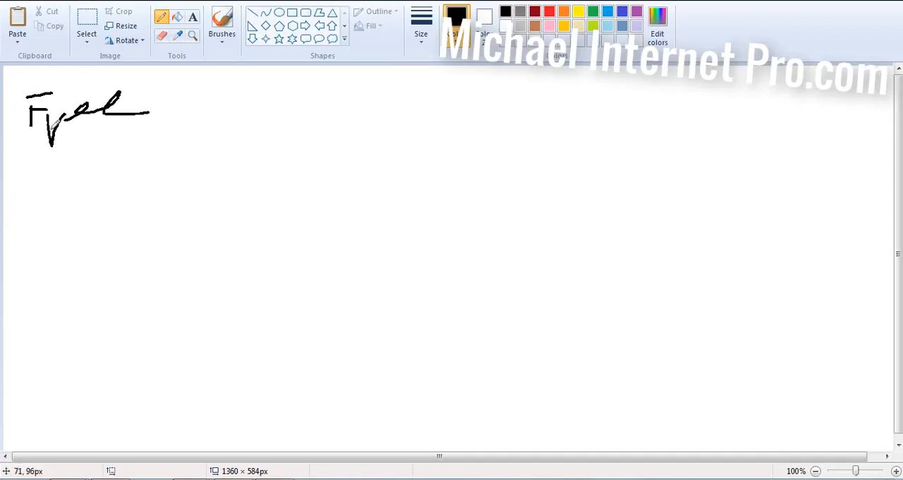
drag(53, 131, 166, 117)
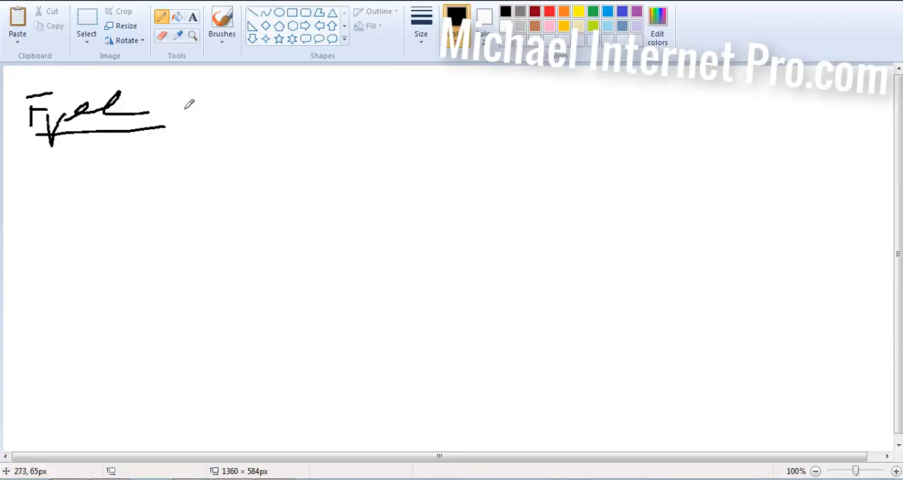
mouse_move(185, 105)
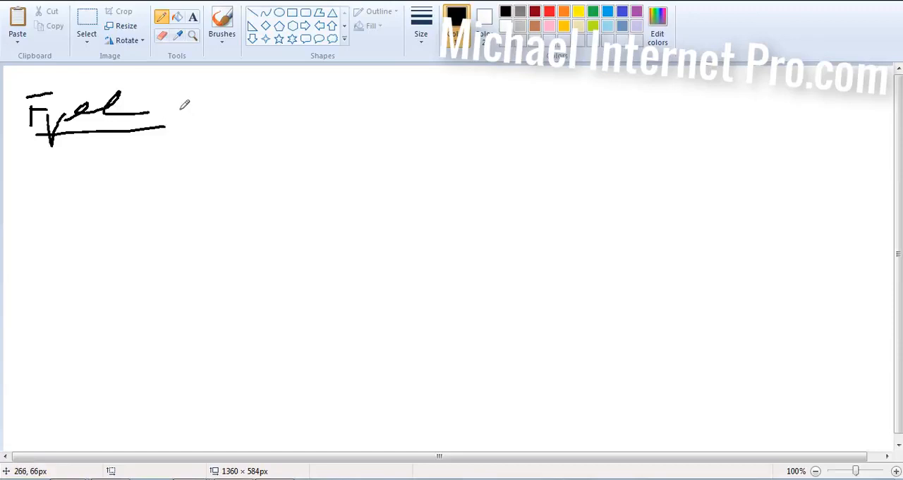
mouse_move(157, 102)
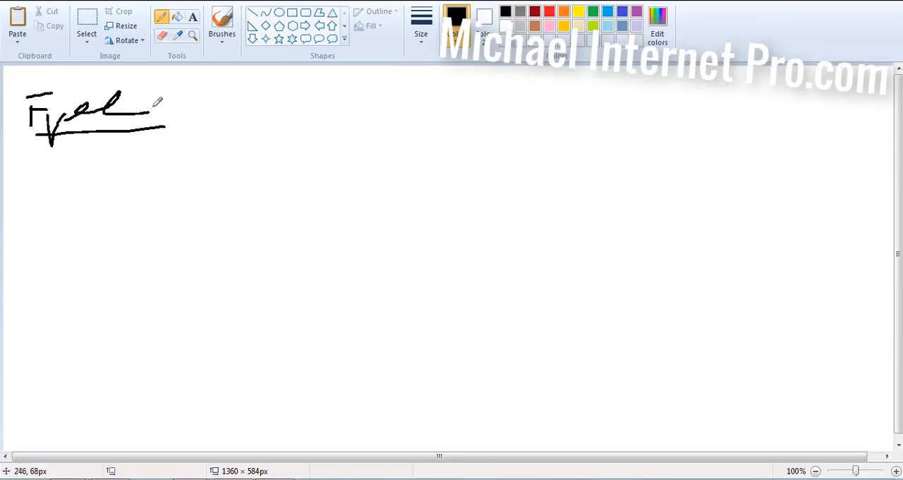
drag(172, 91, 176, 130)
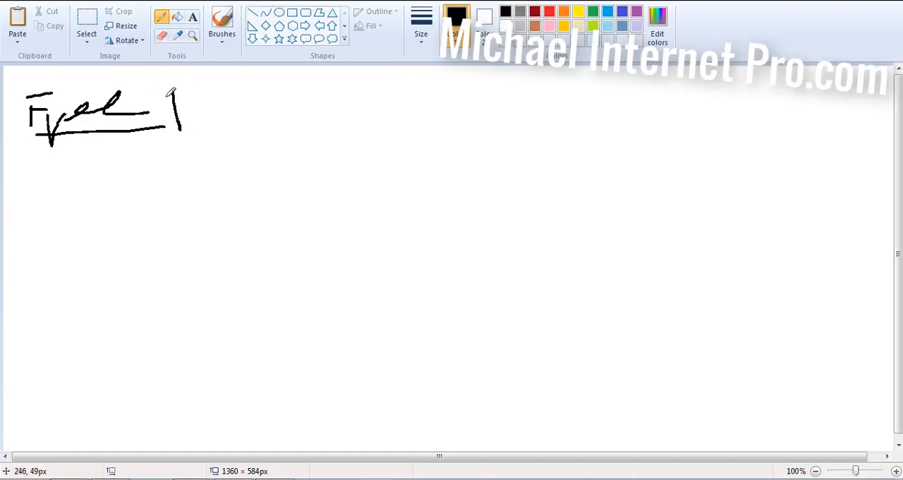
drag(169, 91, 218, 123)
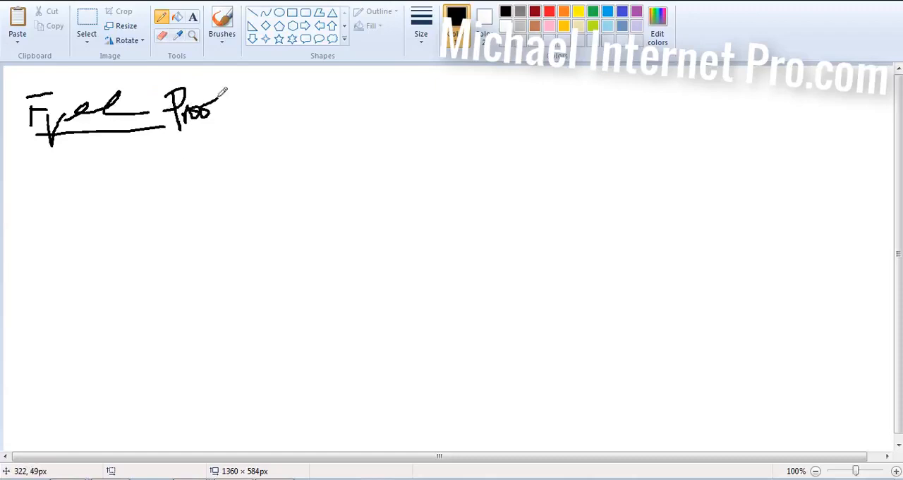
drag(222, 106, 226, 145)
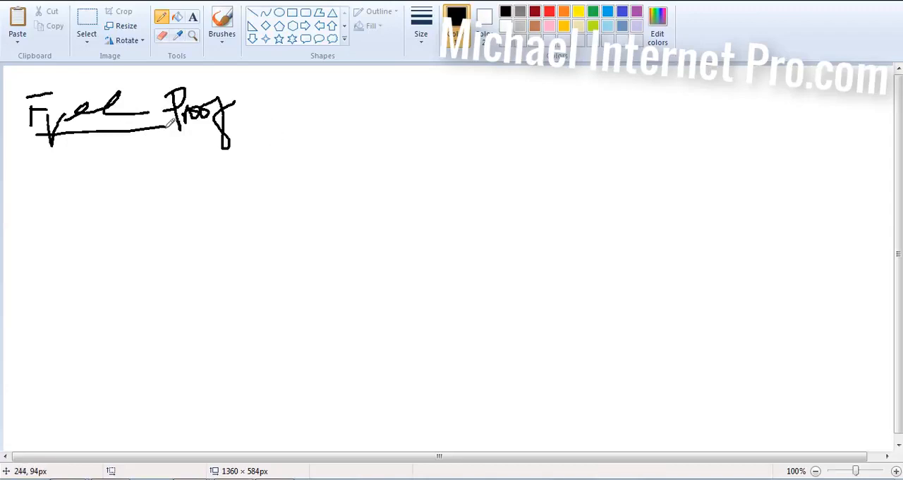
Step: Box the words Free and Proof and draw an arrow pointing up toward them
drag(162, 64, 243, 130)
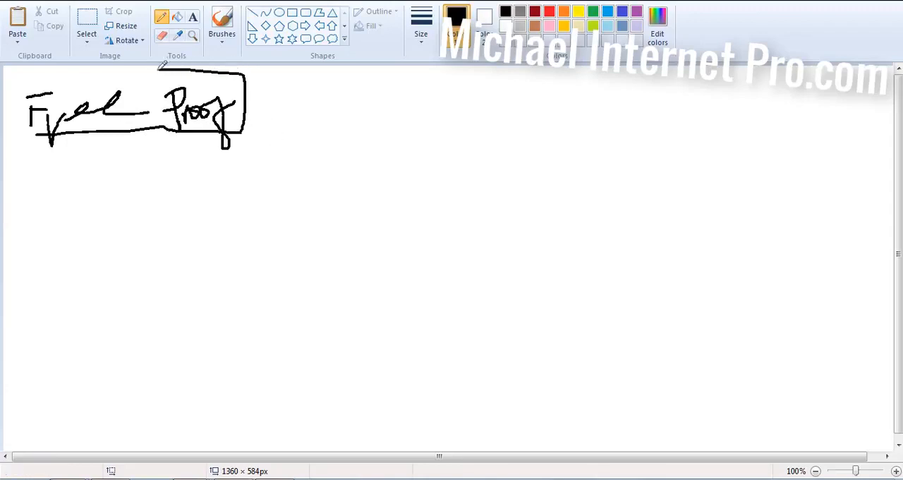
drag(160, 67, 160, 134)
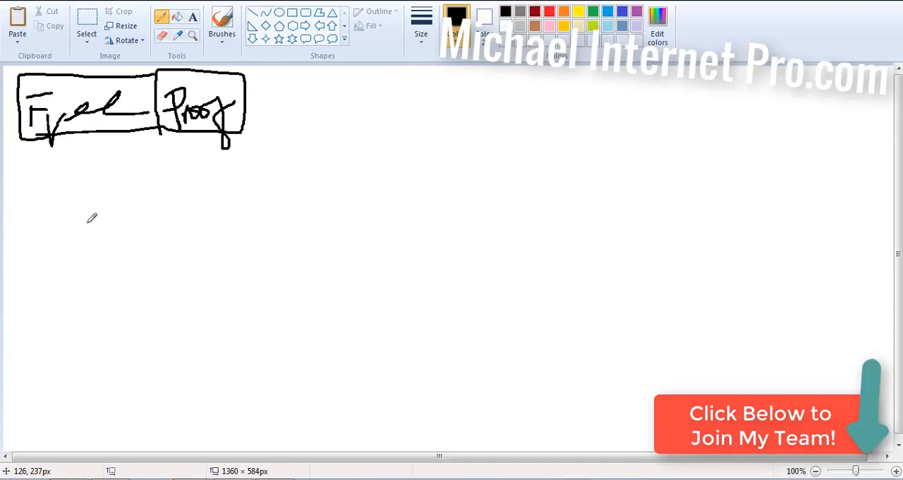
mouse_move(95, 189)
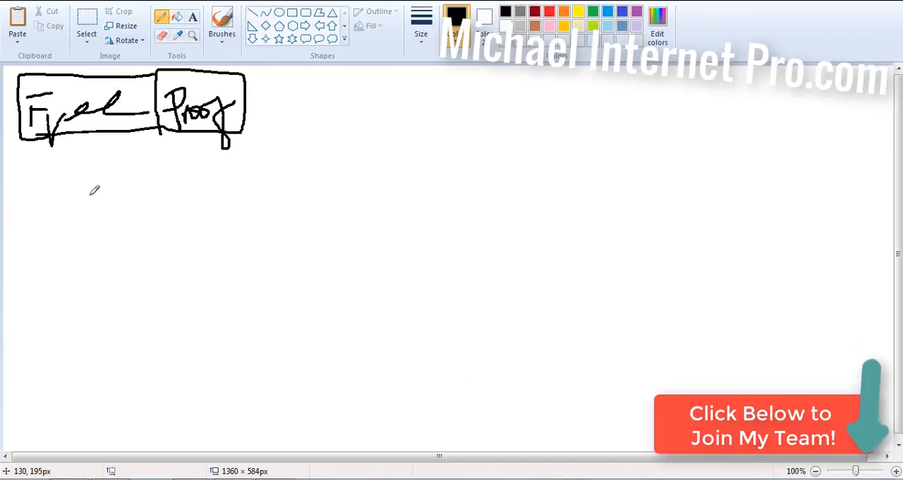
mouse_move(80, 166)
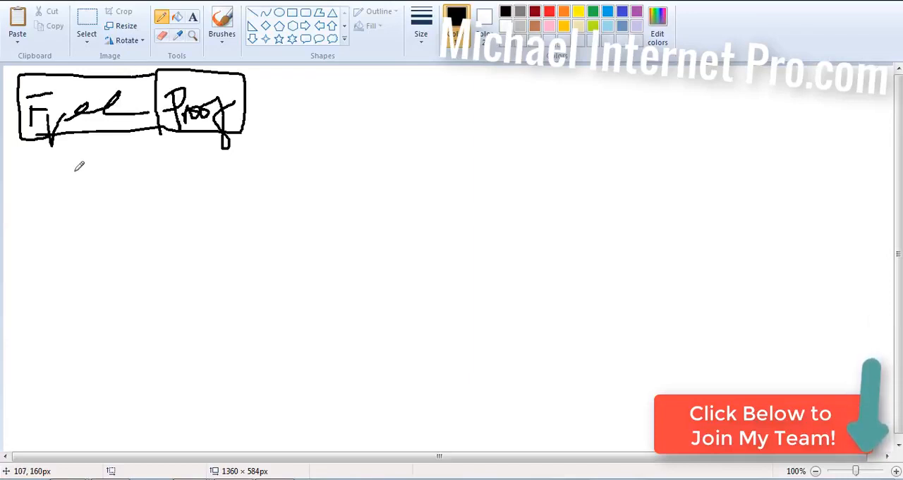
drag(48, 197, 77, 166)
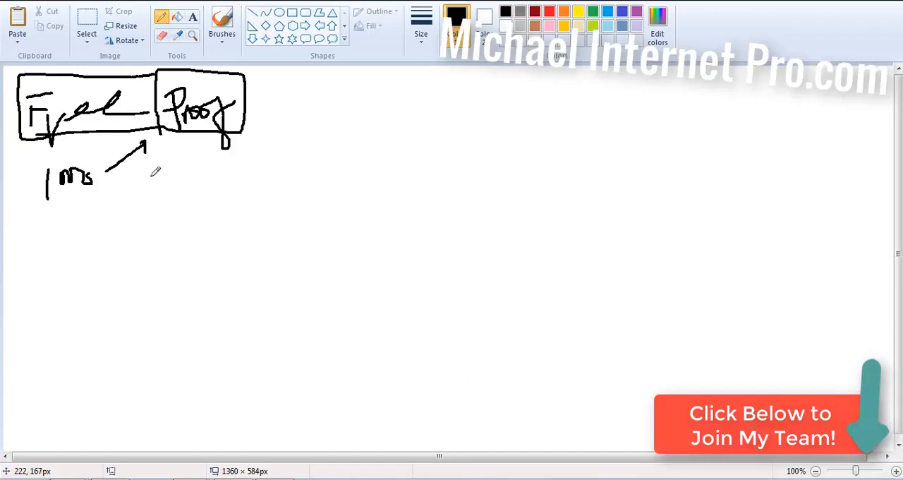
mouse_move(151, 172)
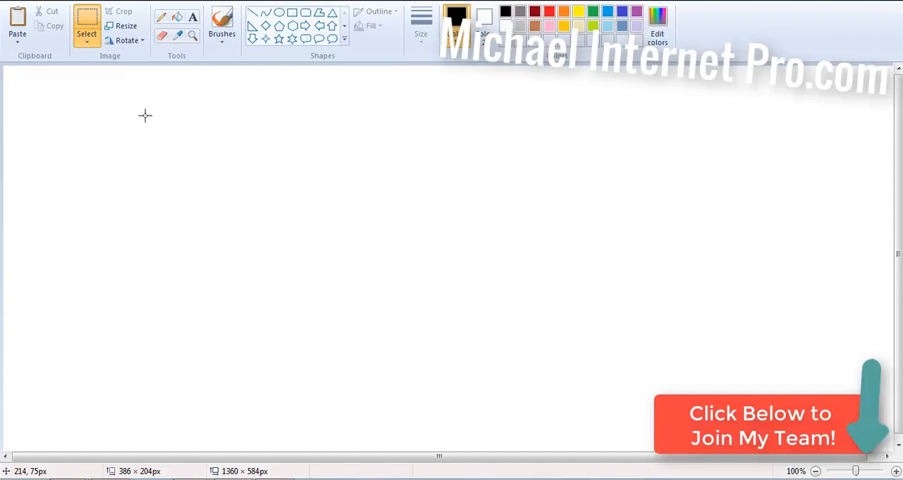
mouse_move(141, 114)
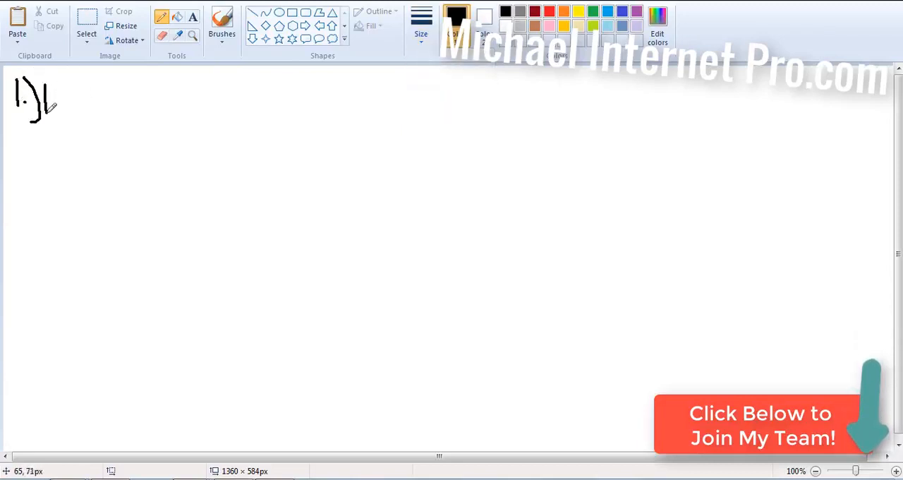
Step: Handwrite '1.) Don't Free' with a dashed line beneath it
drag(53, 98, 92, 98)
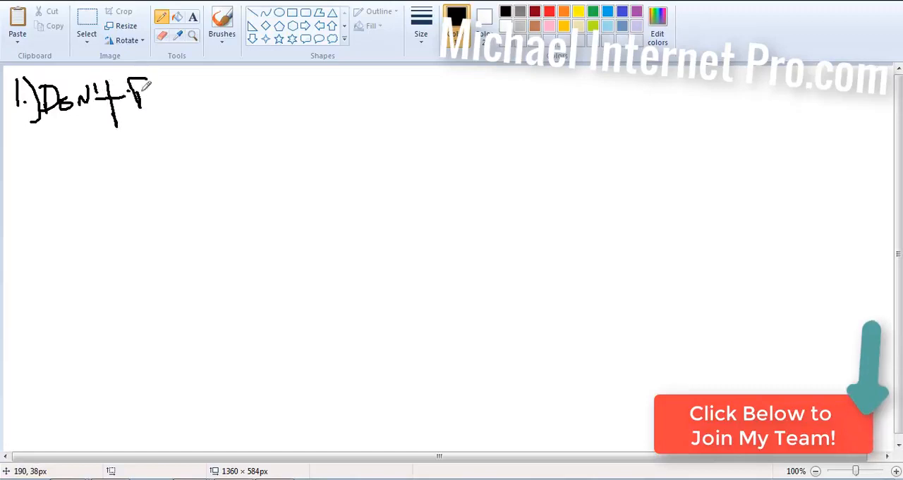
drag(144, 88, 215, 91)
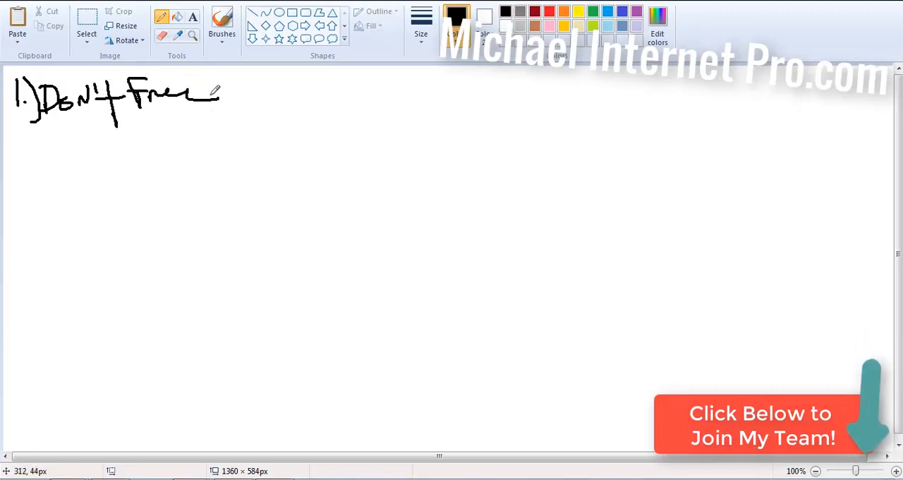
mouse_move(27, 151)
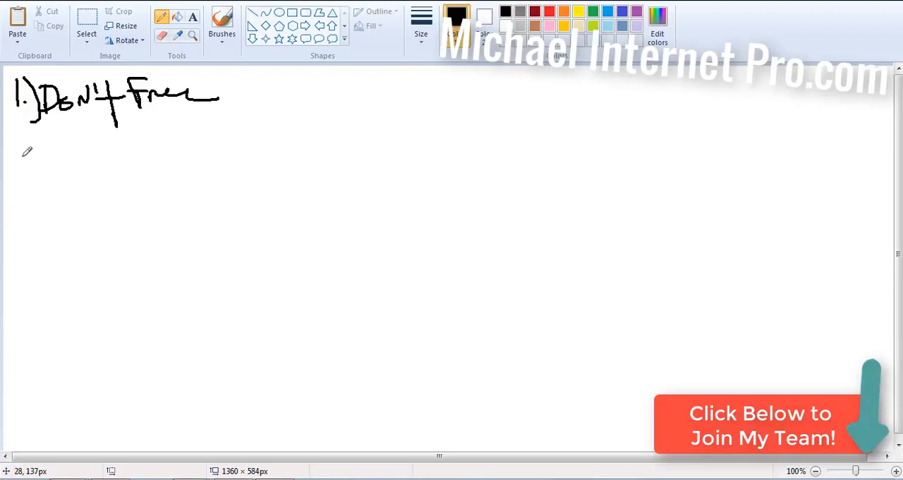
drag(21, 151, 240, 148)
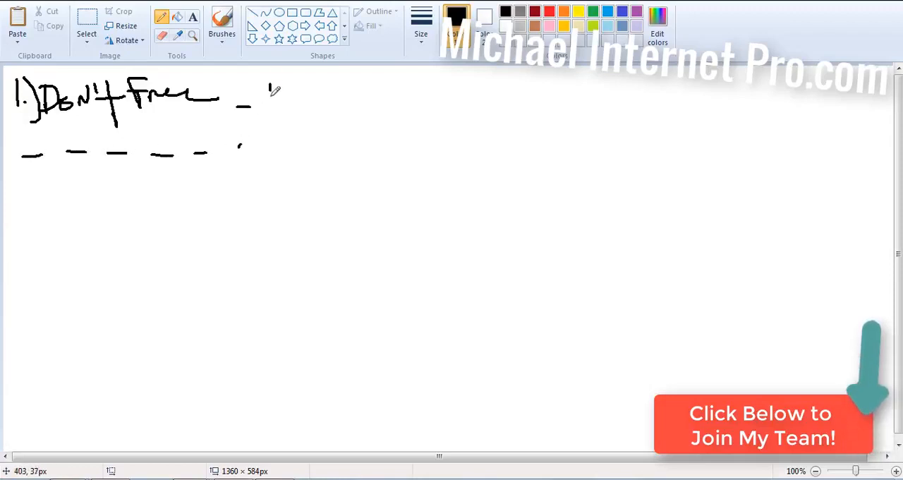
Step: Write the 'Look for' phrase after it with an underline, then start a vertical diagram line
drag(272, 95, 327, 96)
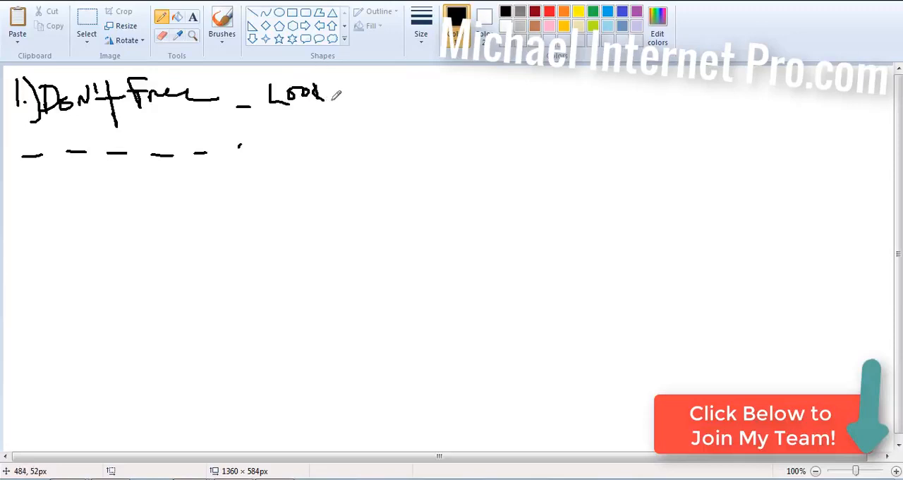
drag(339, 96, 395, 95)
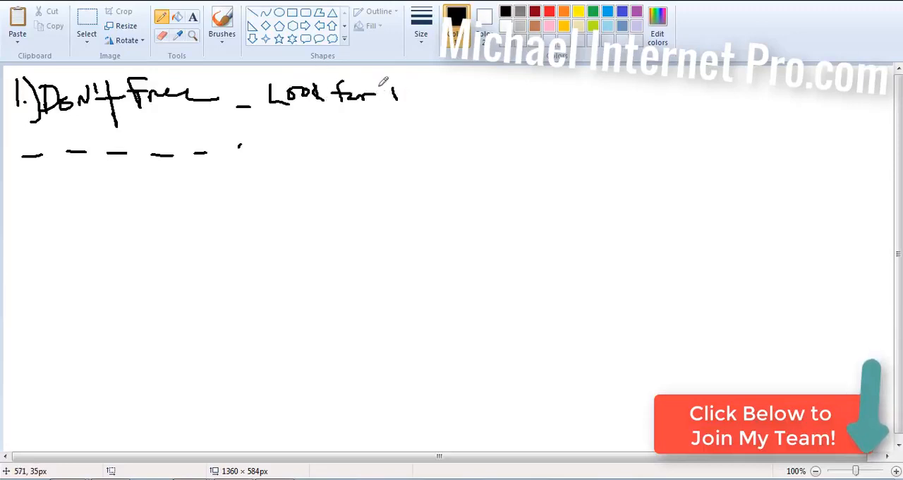
drag(384, 95, 501, 99)
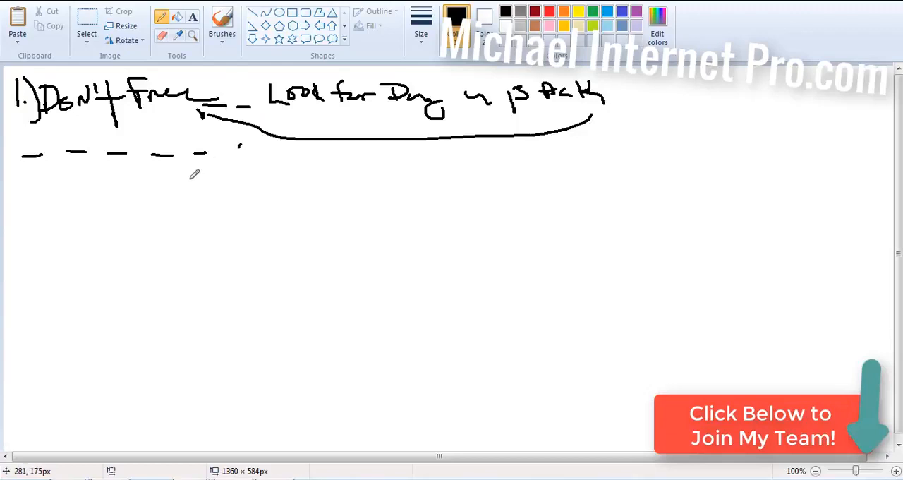
drag(28, 212, 28, 257)
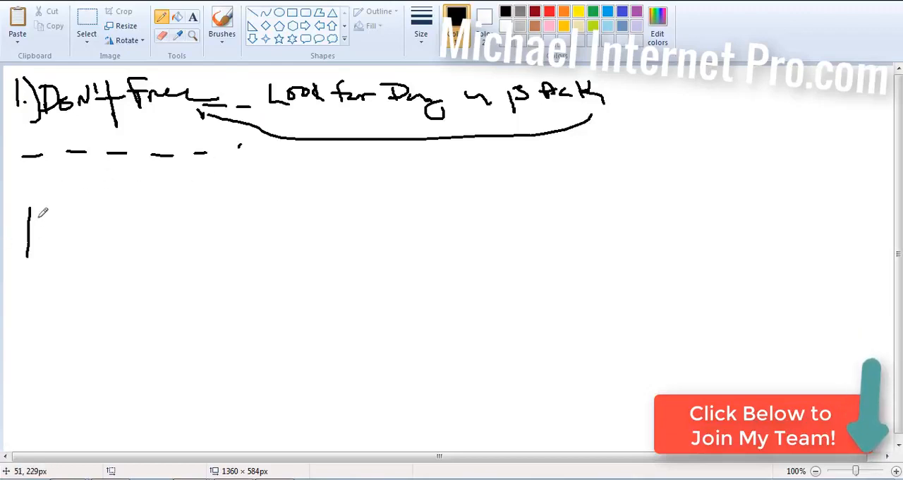
Step: Sketch the first shape, a right arrow, a tall labelled rectangle and a looping return arrow
drag(67, 208, 56, 240)
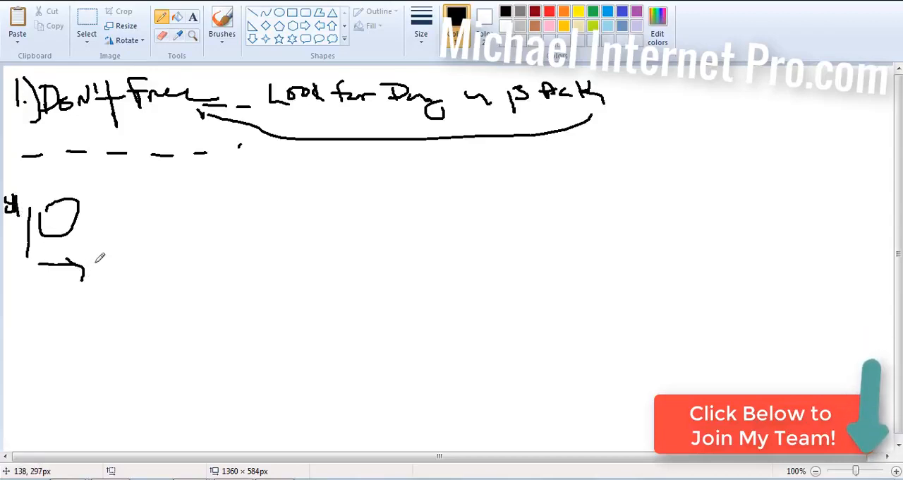
drag(102, 239, 166, 246)
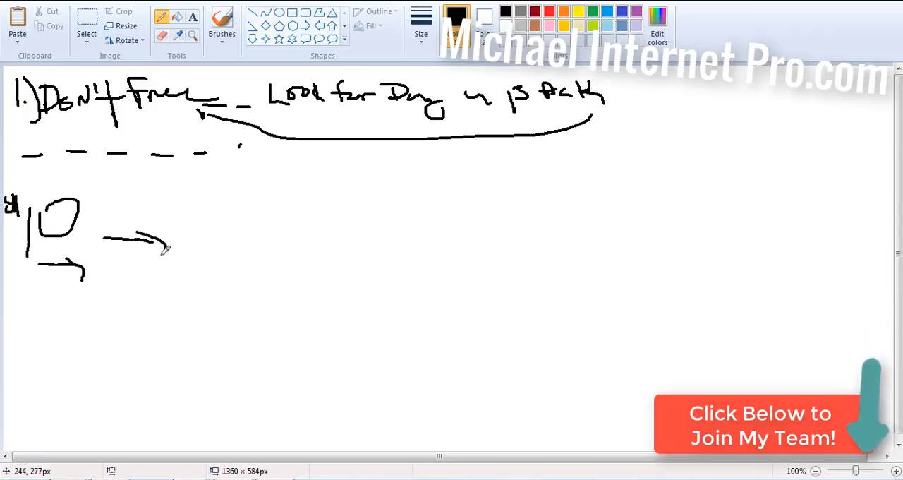
drag(212, 194, 261, 265)
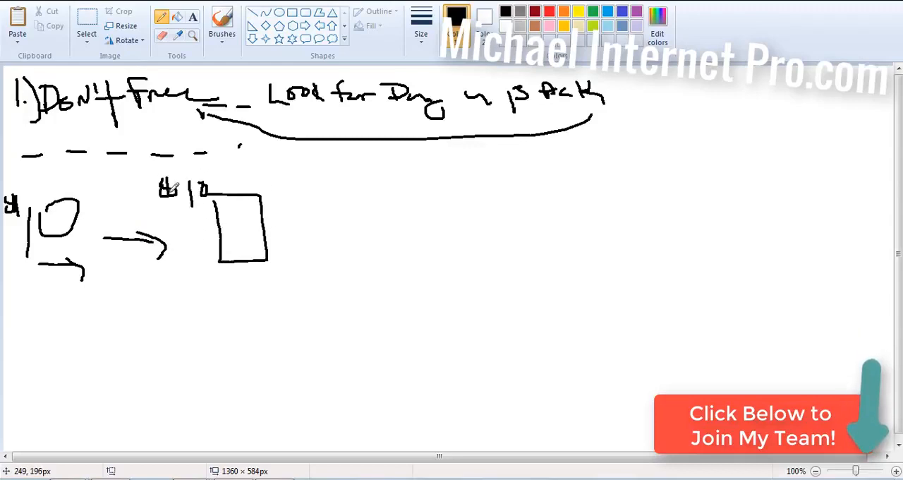
drag(276, 236, 314, 205)
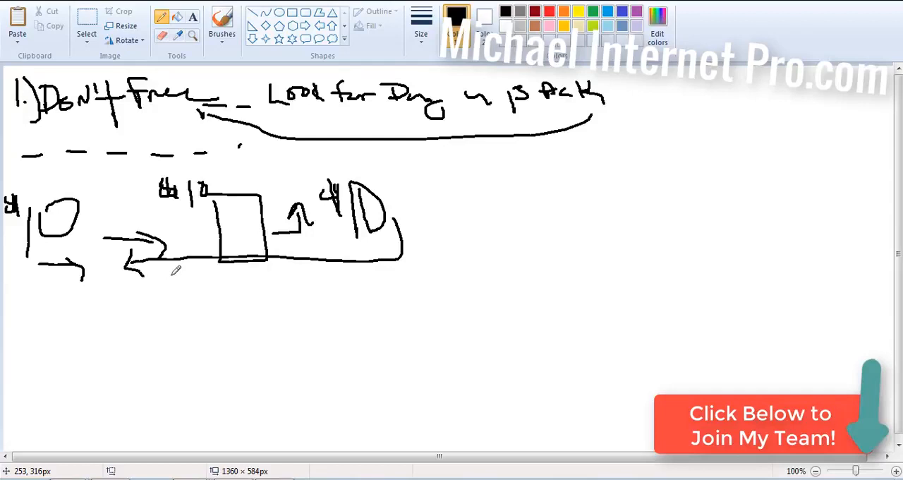
mouse_move(211, 279)
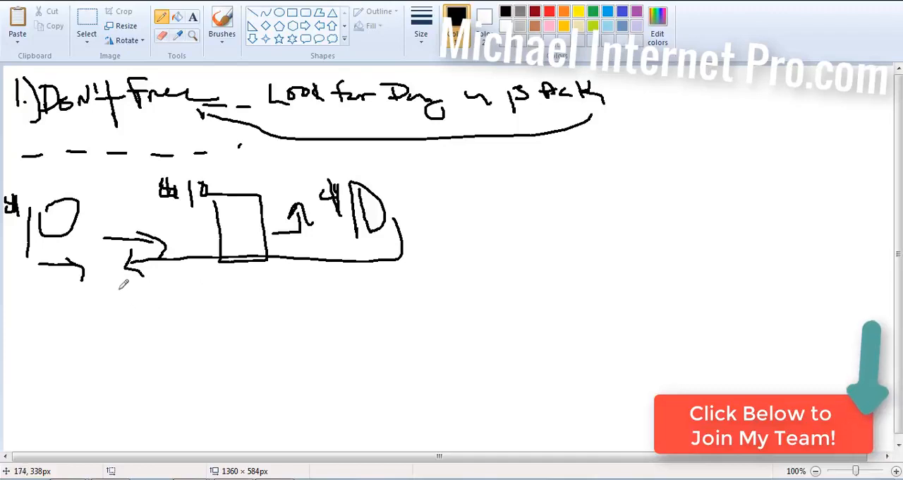
mouse_move(117, 277)
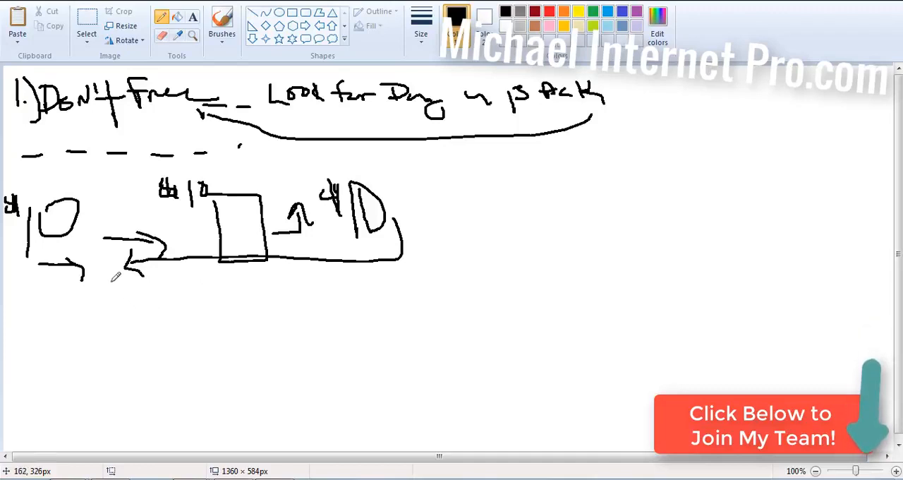
Step: Add a larger return loop, arrows into the shapes, and write 'Free' with an arrow below
drag(406, 205, 406, 261)
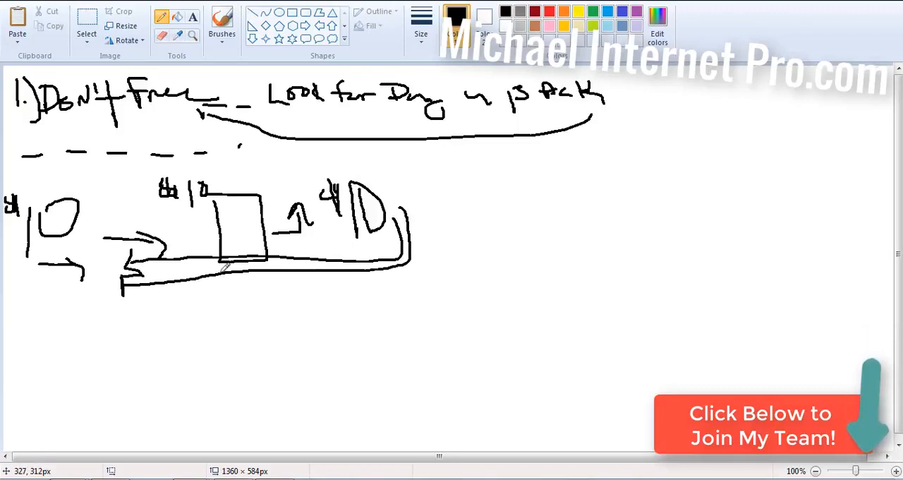
drag(254, 156, 271, 154)
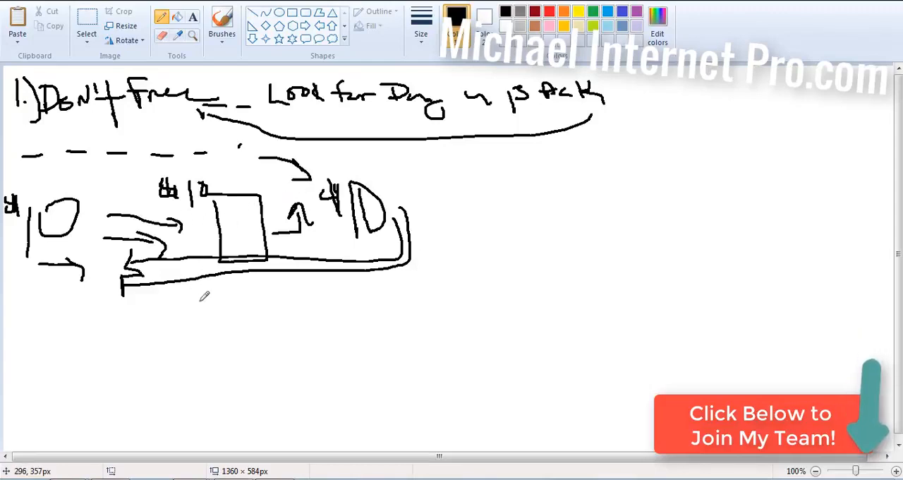
drag(196, 296, 233, 296)
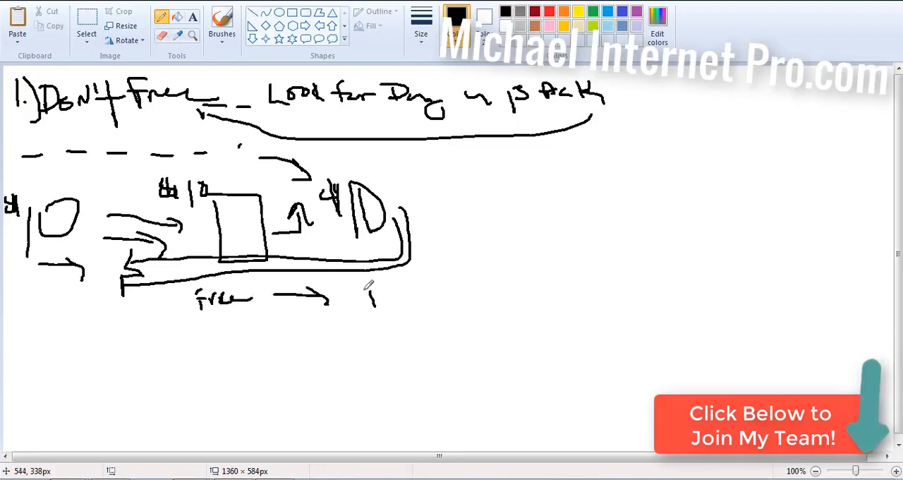
Step: Write 'Profit' after the arrow and curve an arrow from the diagram's right side back to it
drag(367, 292, 409, 296)
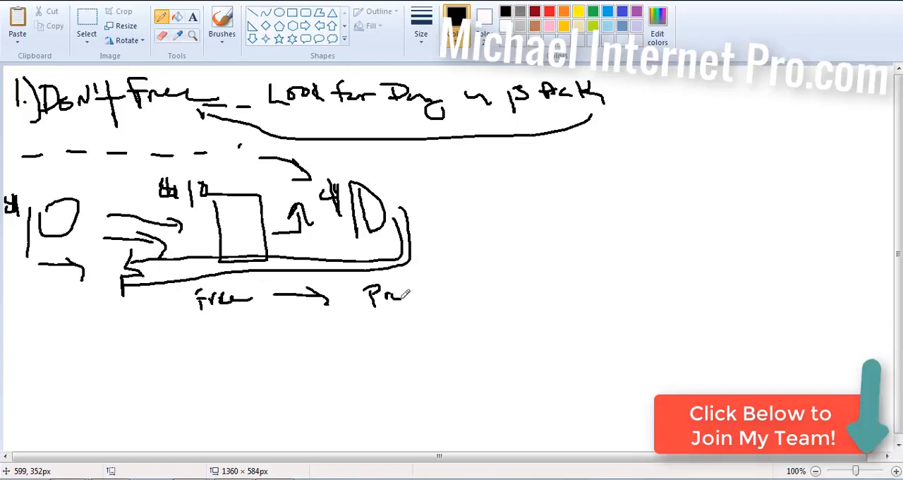
drag(407, 292, 430, 286)
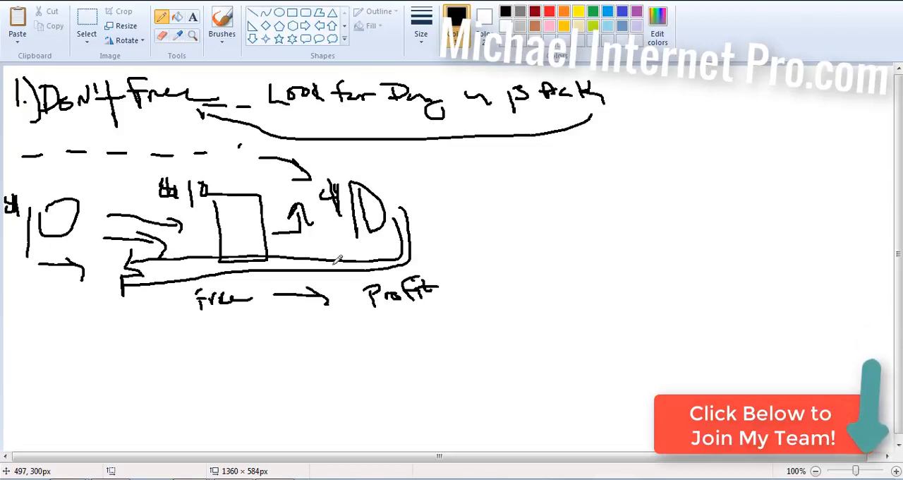
drag(409, 237, 462, 243)
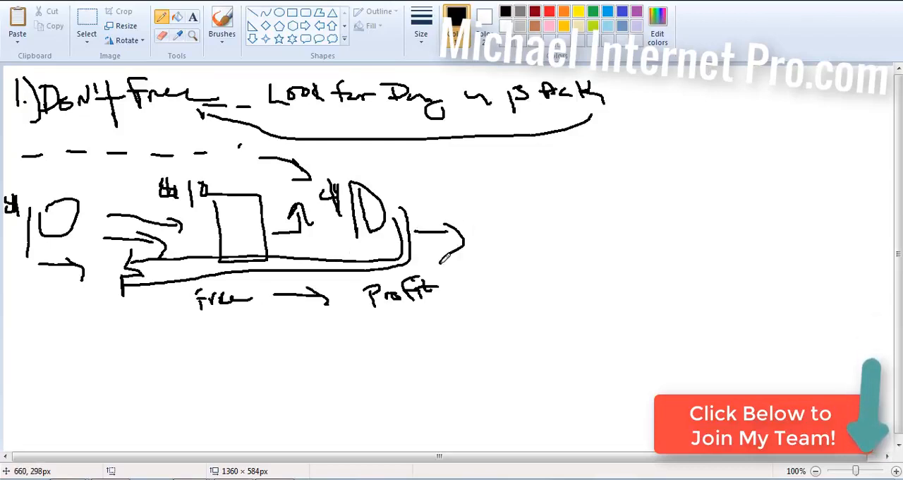
drag(466, 247, 444, 289)
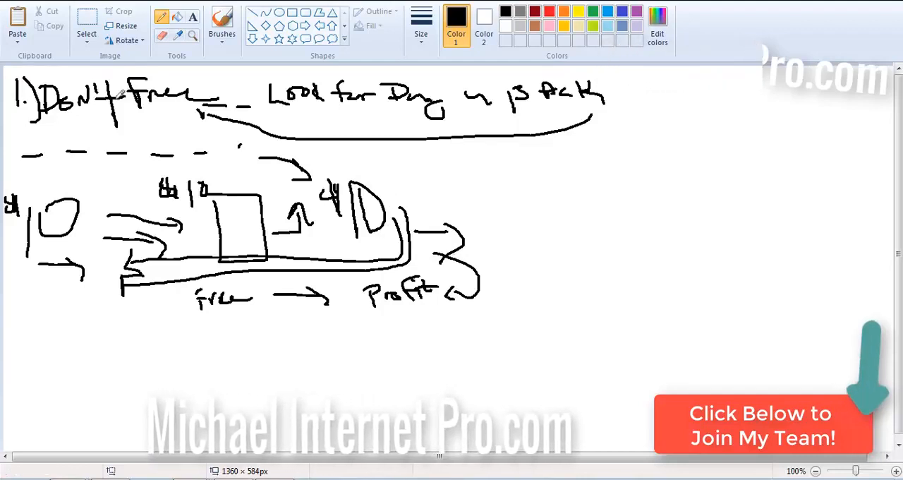
Step: Select the whole sketch and delete it via the context menu, leaving a blank canvas
click(86, 33)
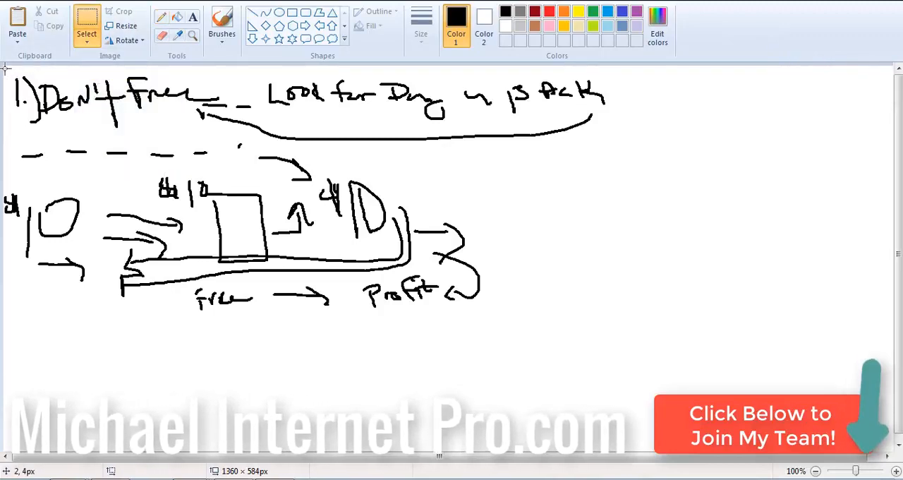
right_click(565, 296)
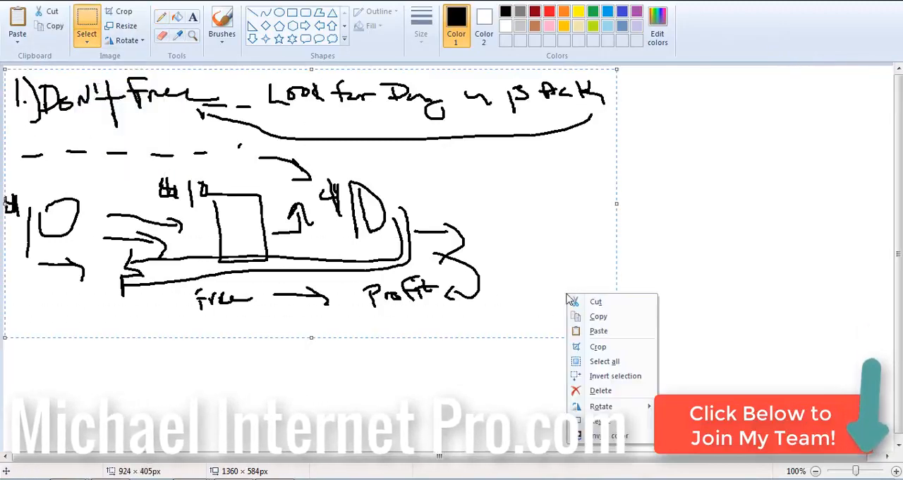
click(601, 390)
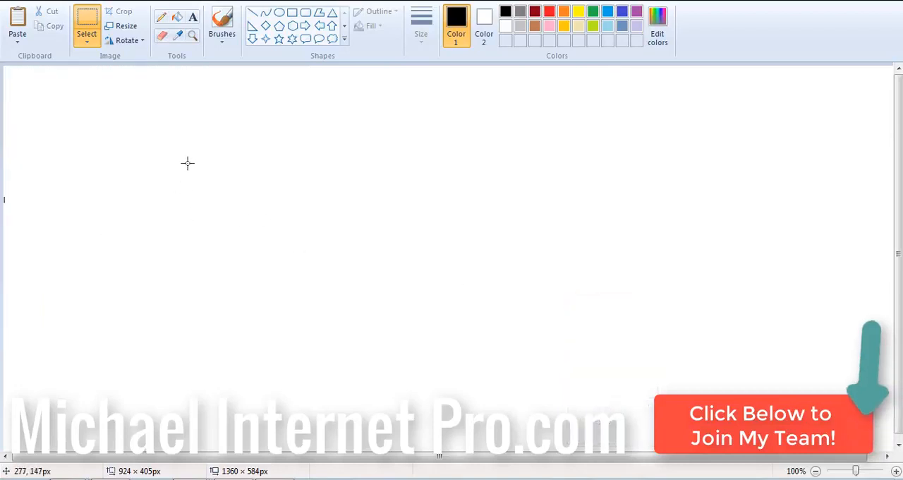
mouse_move(170, 146)
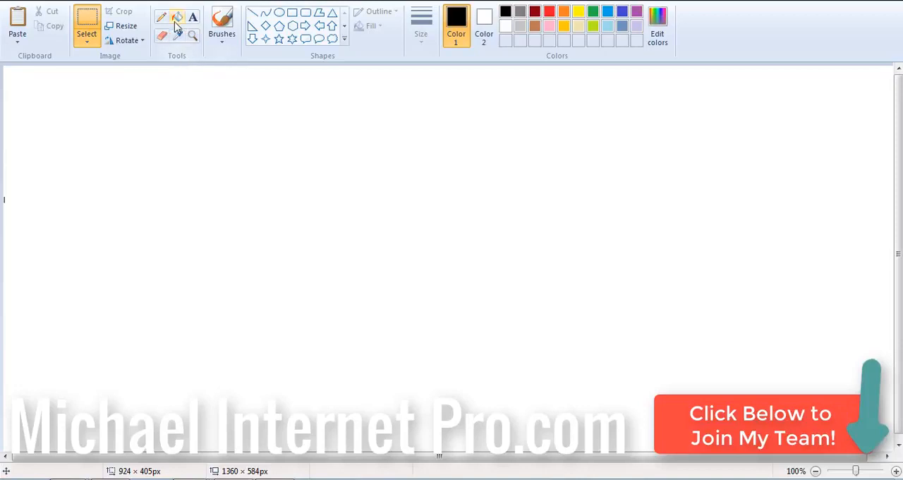
Step: Switch to the Pencil tool for freehand drawing of 'FE + BE'
click(421, 21)
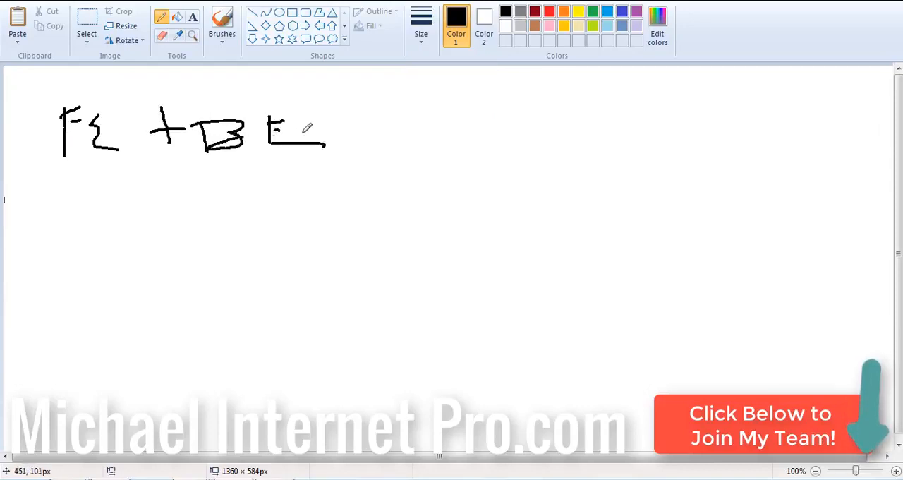
mouse_move(128, 205)
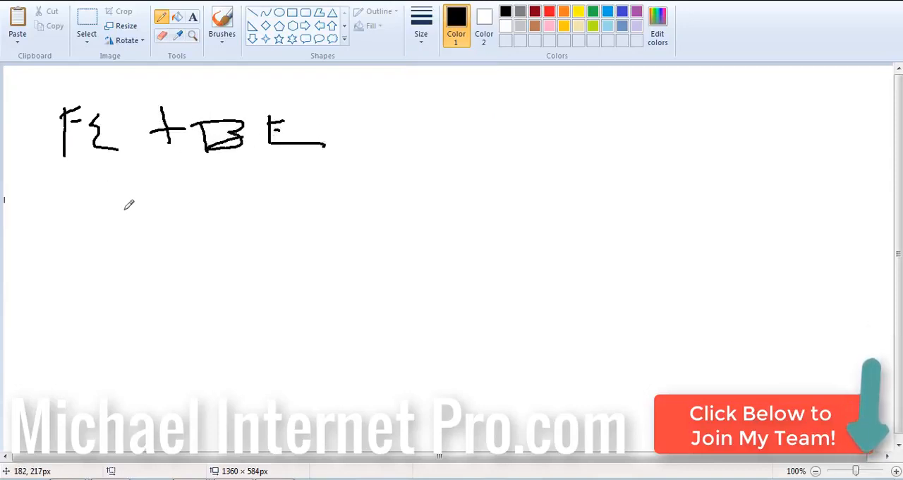
mouse_move(376, 191)
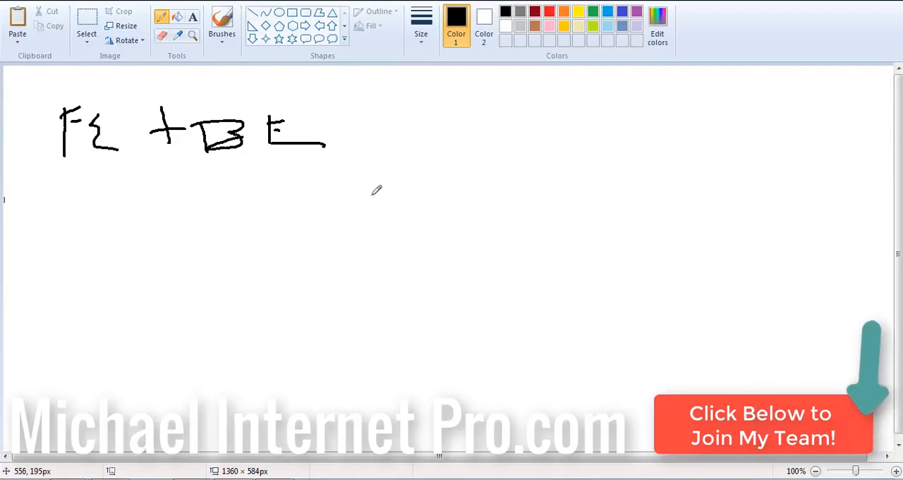
mouse_move(373, 188)
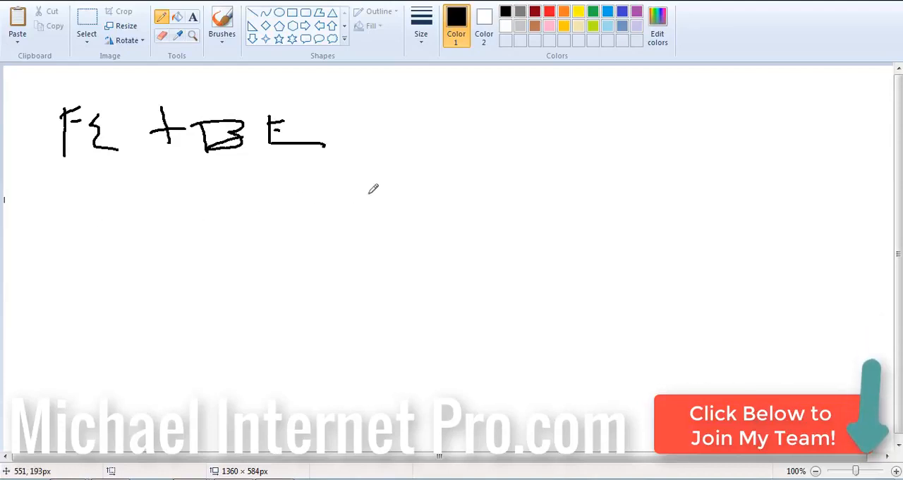
mouse_move(390, 191)
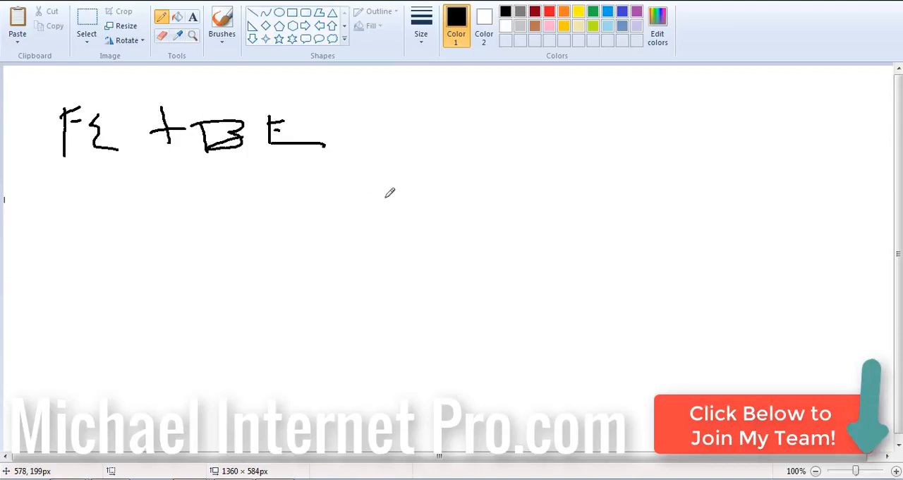
Step: Write the 'Funnel' label and draw a large box beneath it on the right
drag(443, 88, 465, 78)
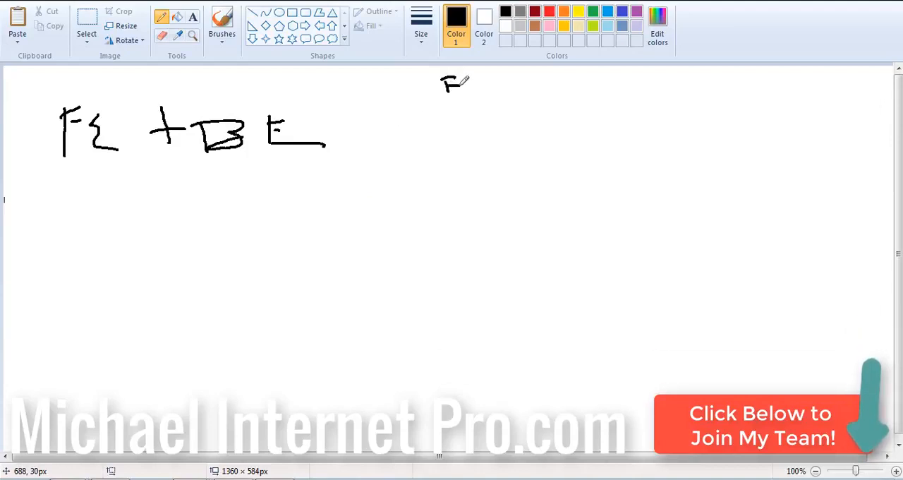
drag(466, 89, 526, 88)
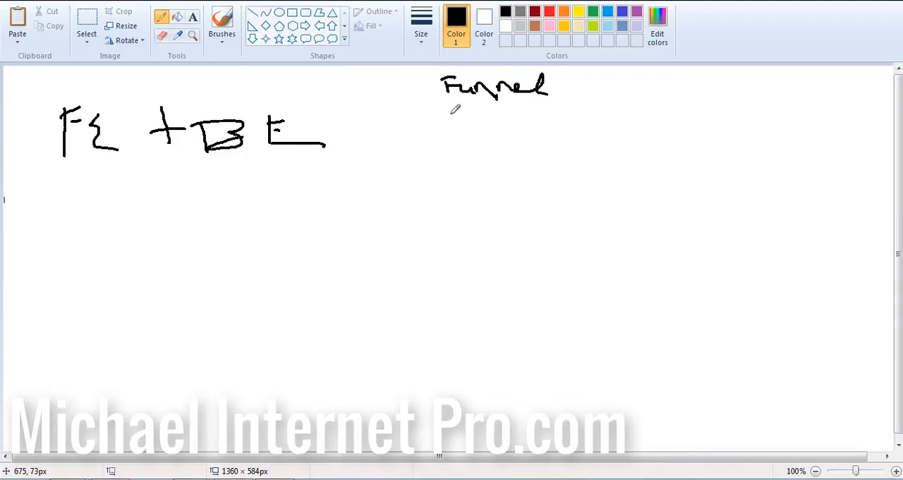
mouse_move(549, 153)
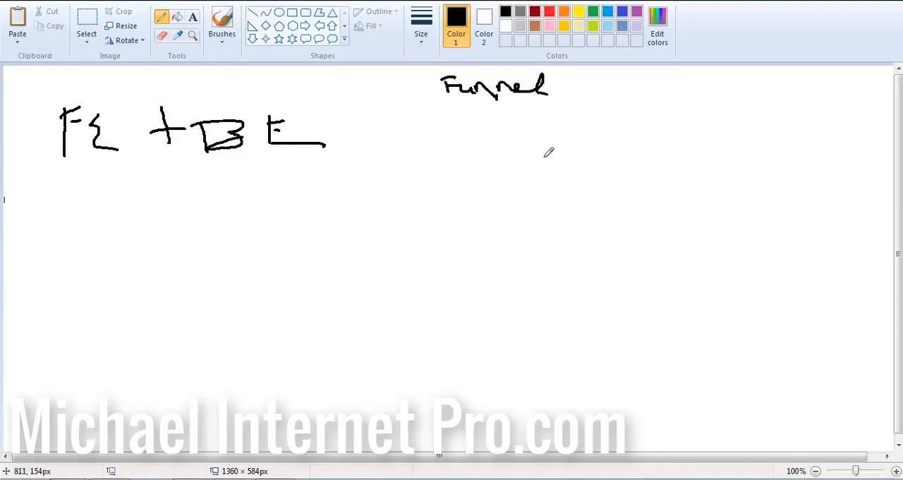
mouse_move(455, 121)
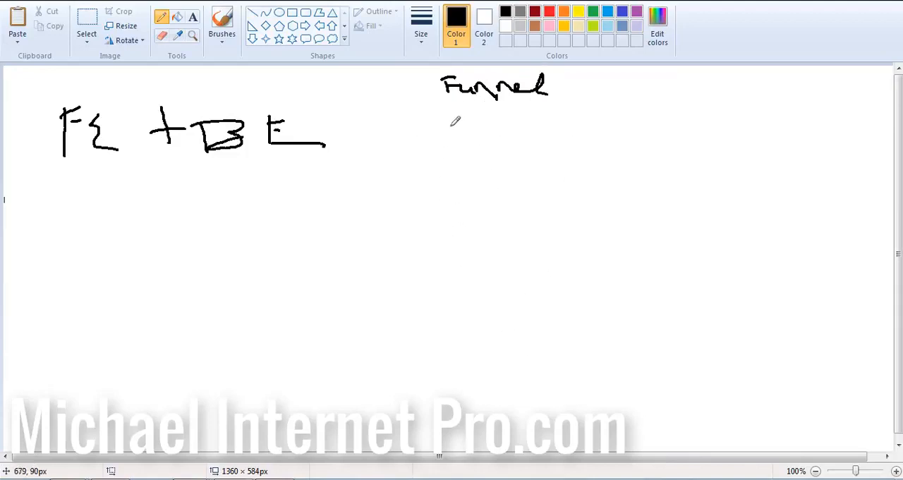
drag(431, 134, 601, 395)
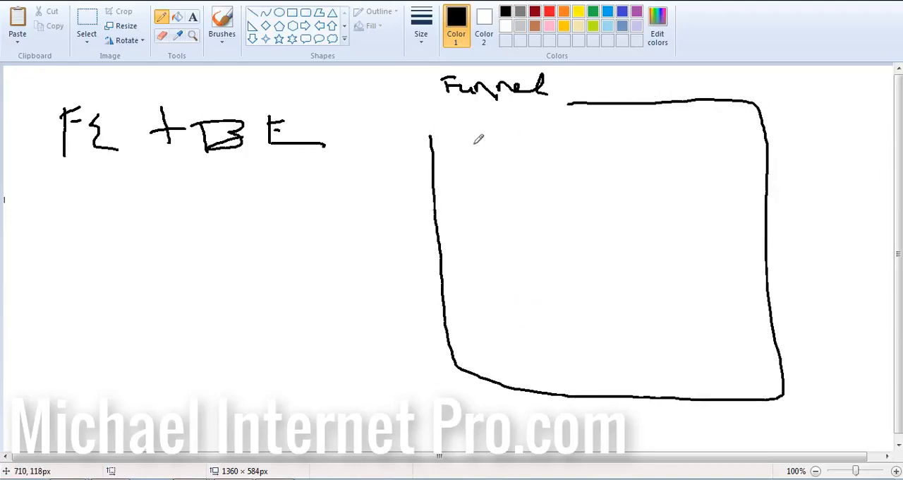
Step: Draw a winding path inside the box ending in an arrow, with stepped lines along its sides
drag(473, 138, 674, 183)
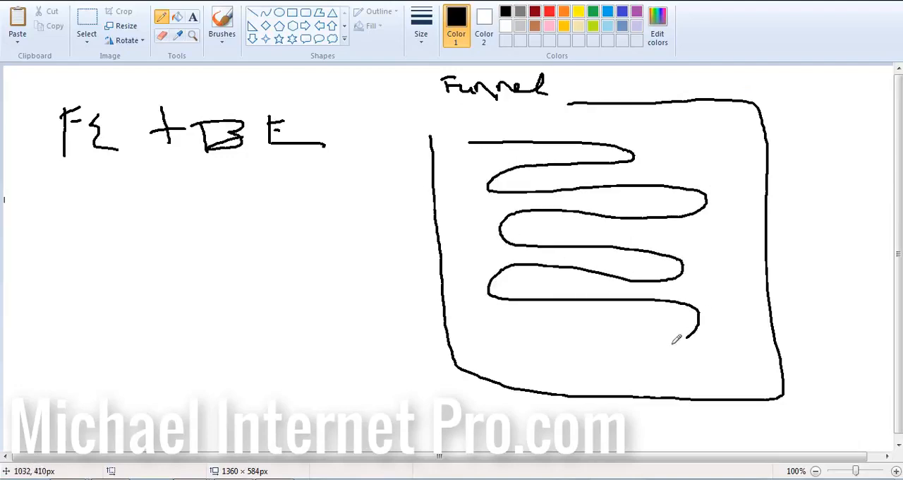
drag(691, 337, 709, 391)
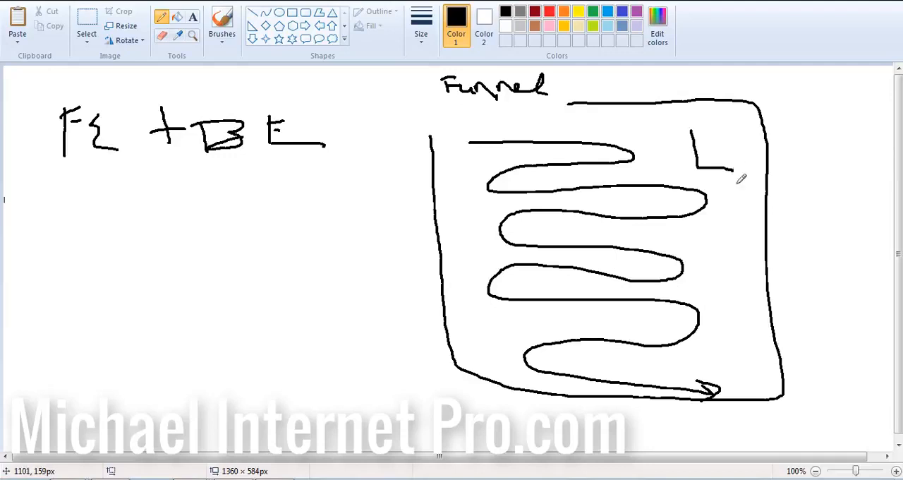
drag(737, 176, 720, 342)
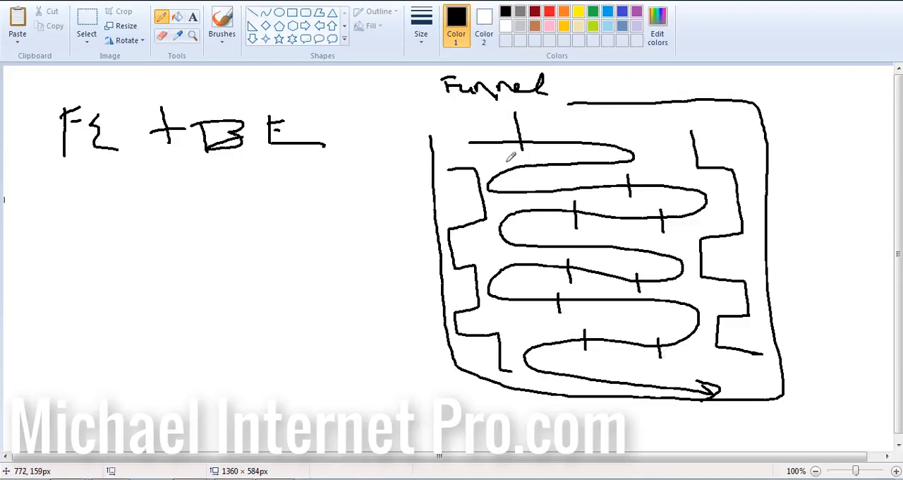
mouse_move(502, 124)
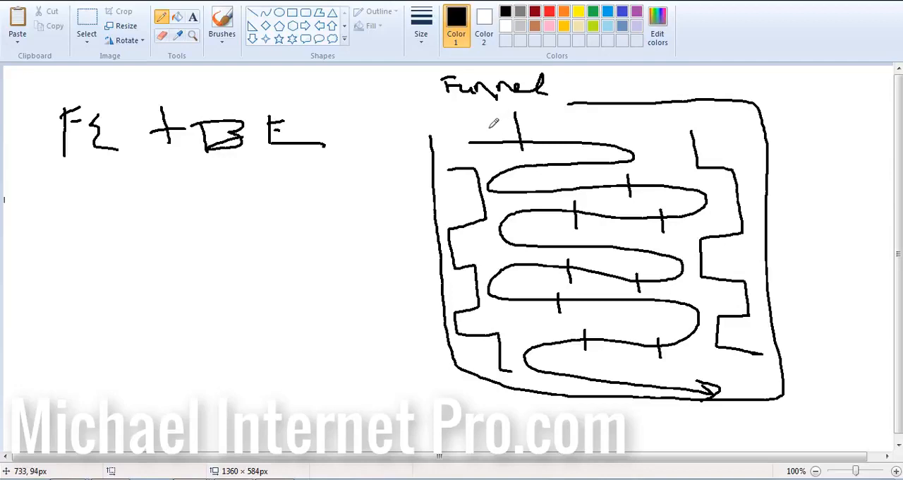
mouse_move(494, 122)
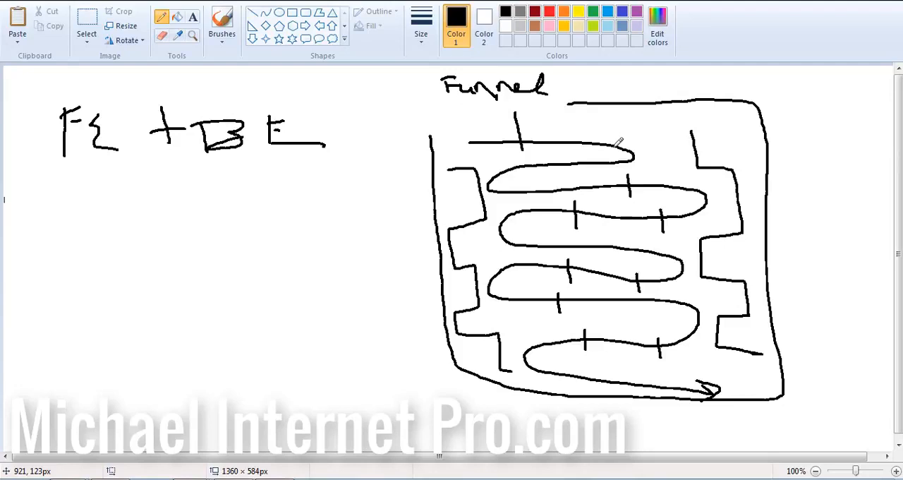
mouse_move(445, 104)
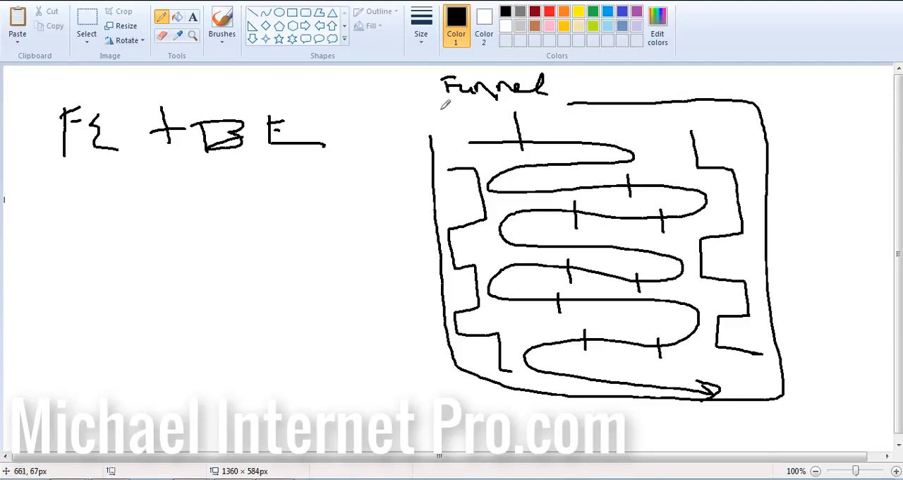
Step: Draw nested rectangles at lower left arrowing into a tall rectangle, with a small box and arrows above
drag(108, 298, 278, 379)
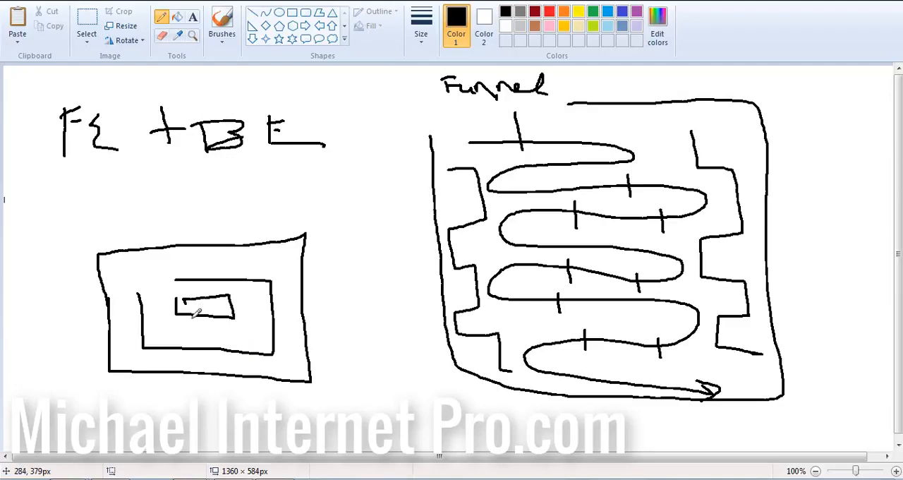
drag(306, 304, 349, 305)
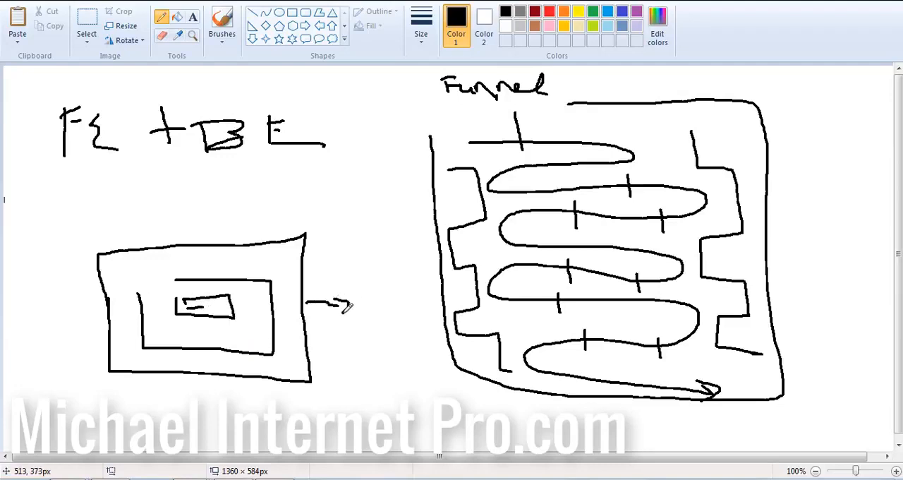
drag(363, 205, 441, 353)
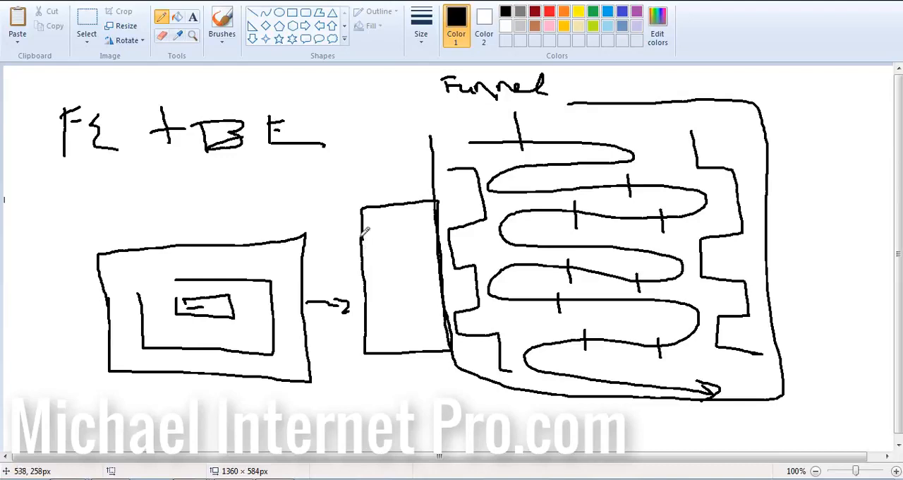
drag(345, 245, 381, 251)
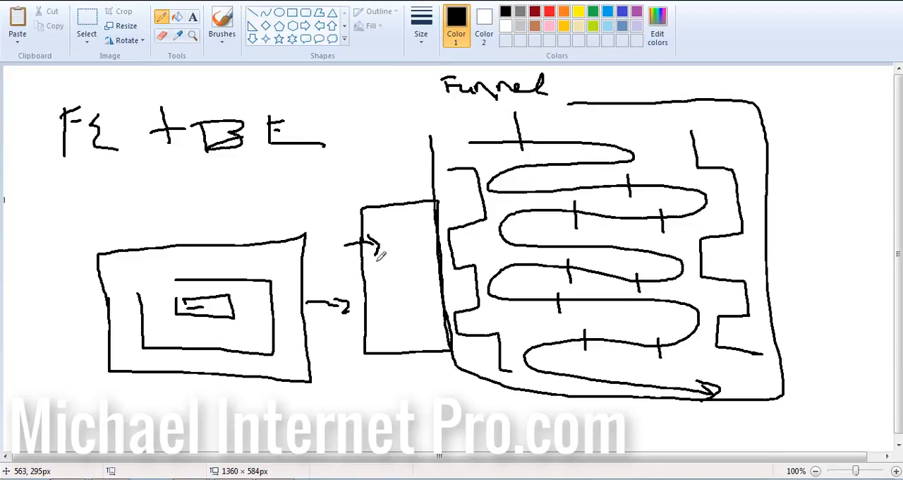
drag(392, 225, 409, 183)
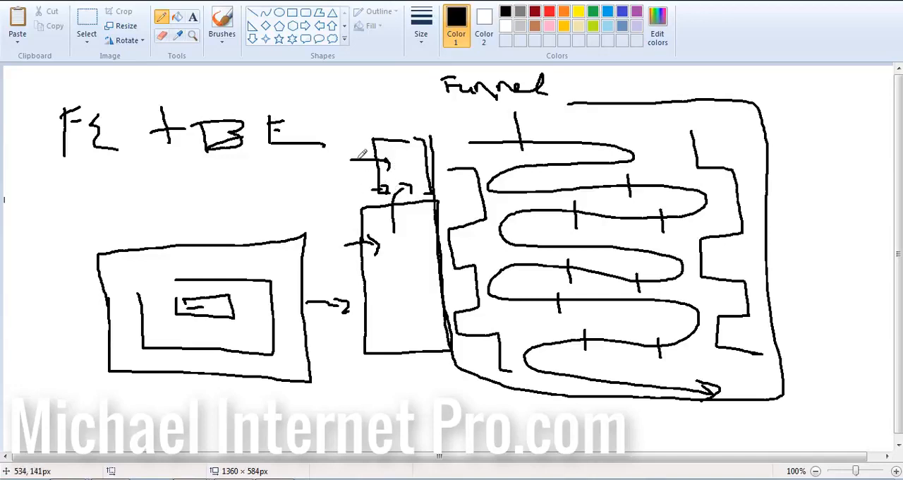
Step: Link 'FE + BE' to the small box with a line and draw an arrow from $49 toward the nested rectangles
drag(99, 180, 359, 162)
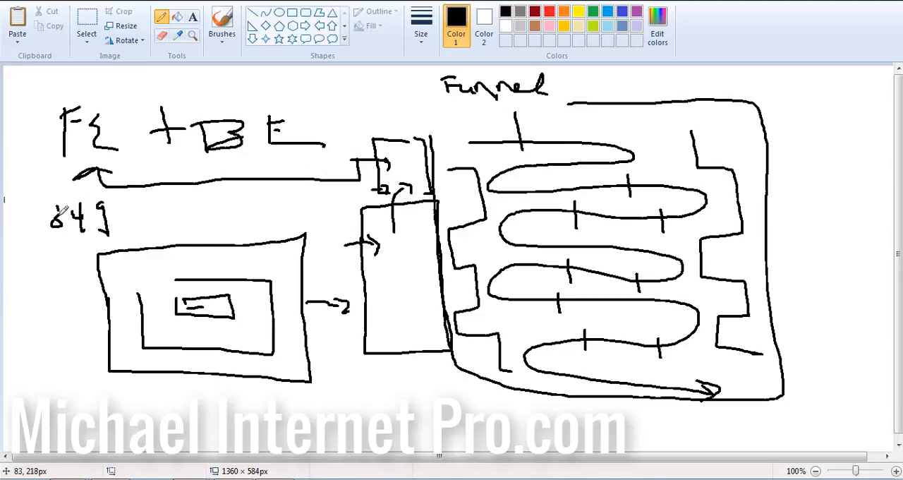
drag(120, 222, 229, 223)
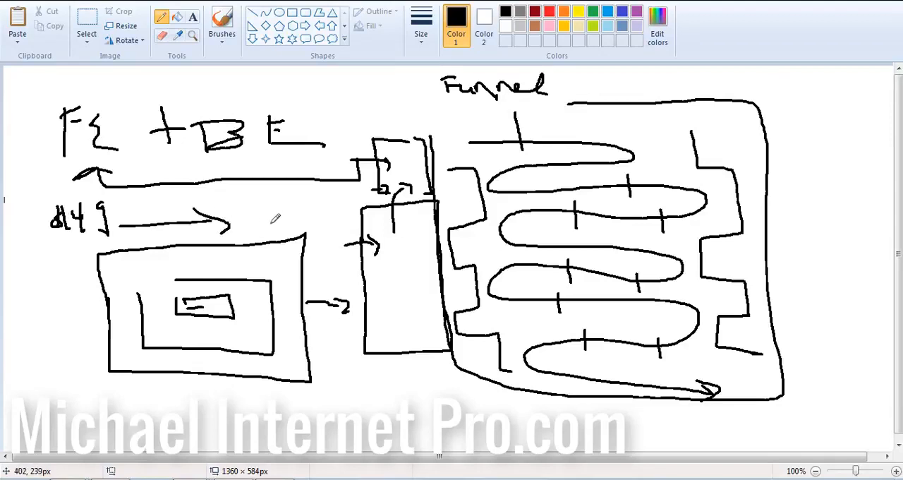
mouse_move(280, 213)
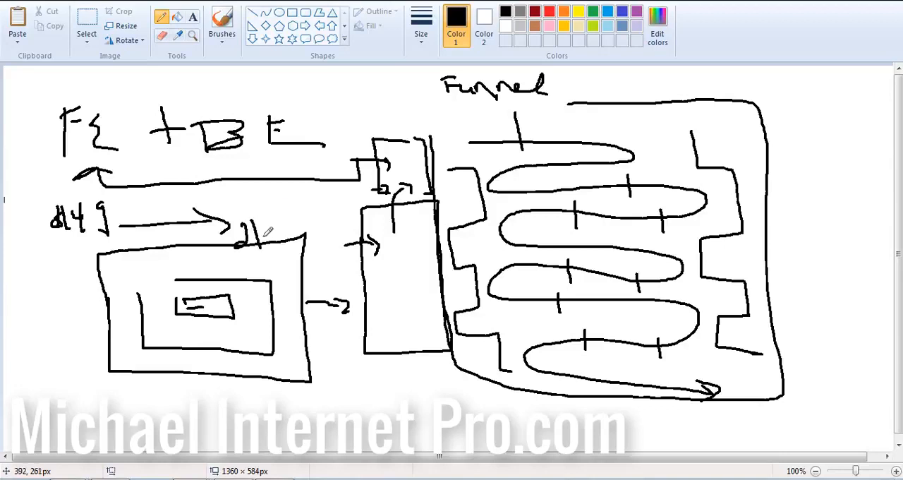
mouse_move(273, 215)
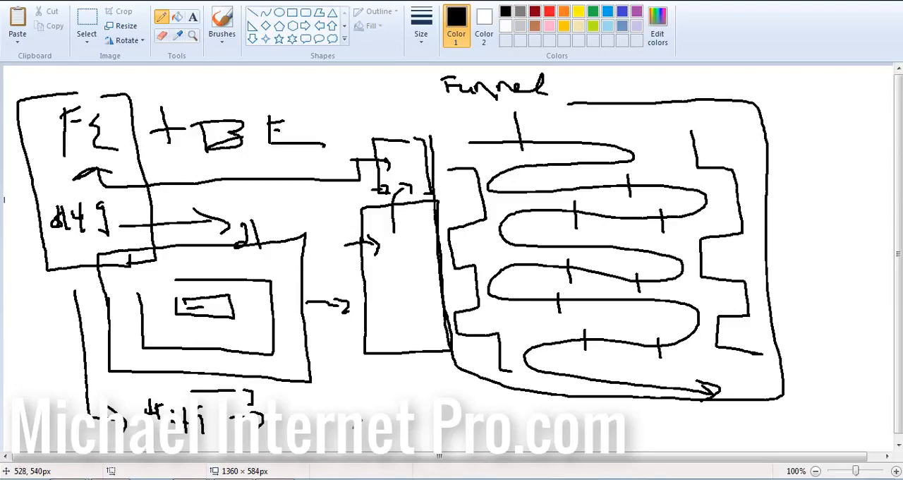
mouse_move(348, 402)
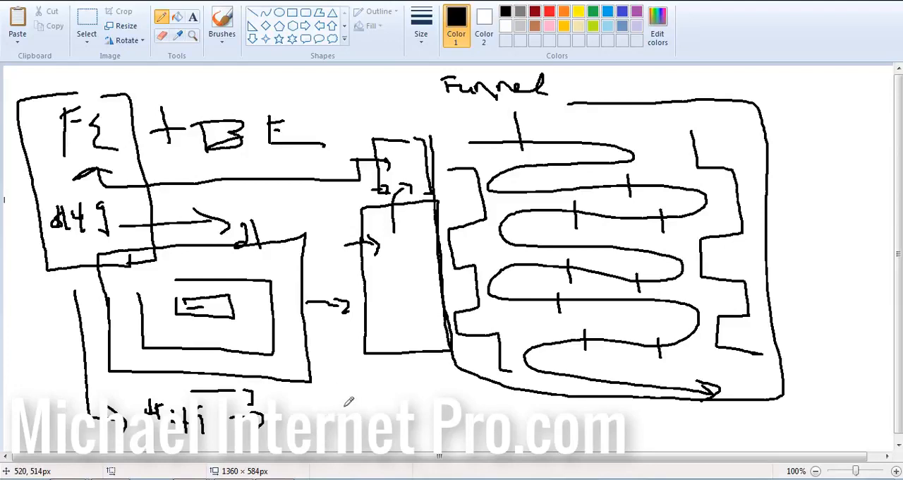
mouse_move(342, 403)
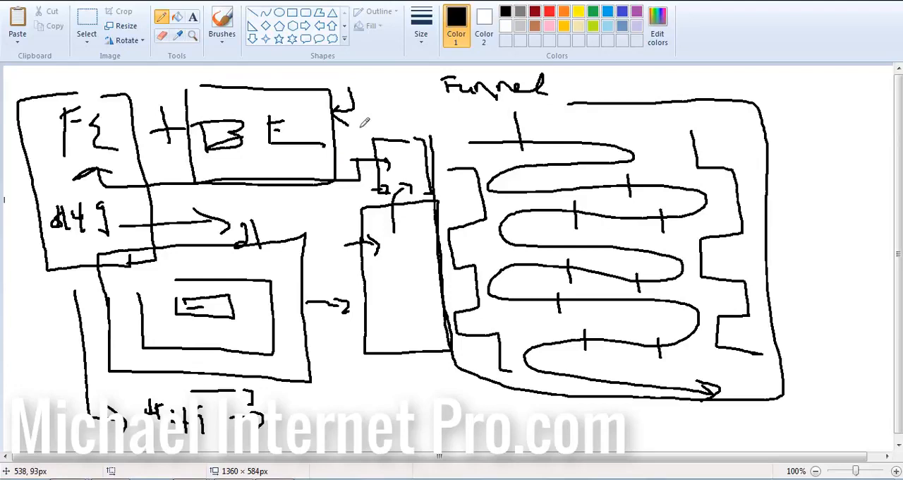
Step: Curve a line from the BE box down to the bottom and draw an arrow rising beside the funnel
drag(325, 187, 381, 402)
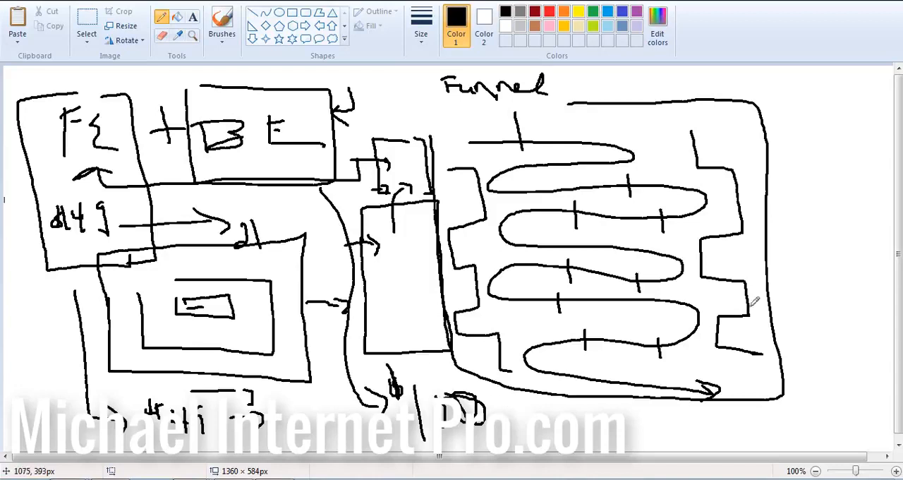
drag(715, 409, 797, 289)
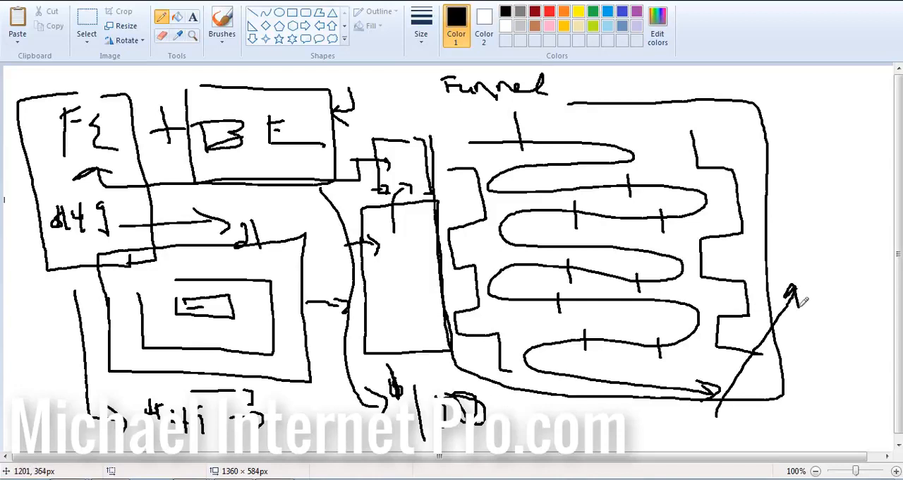
mouse_move(508, 313)
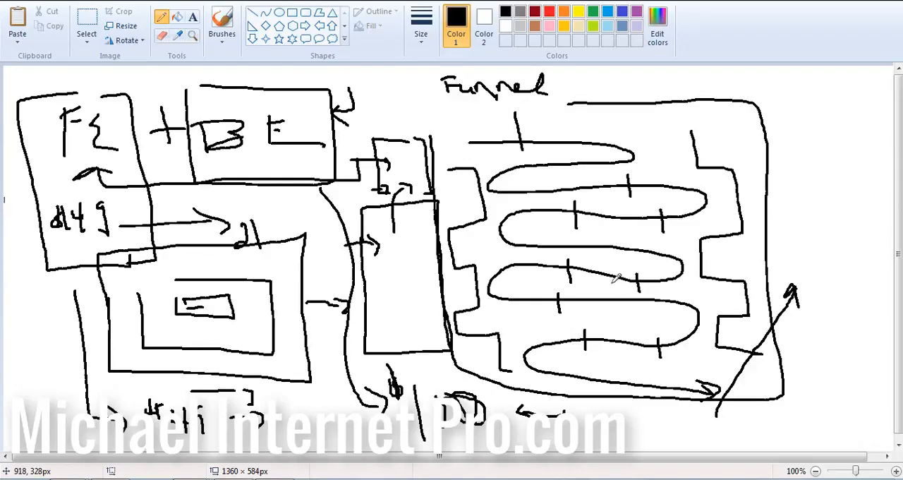
mouse_move(613, 279)
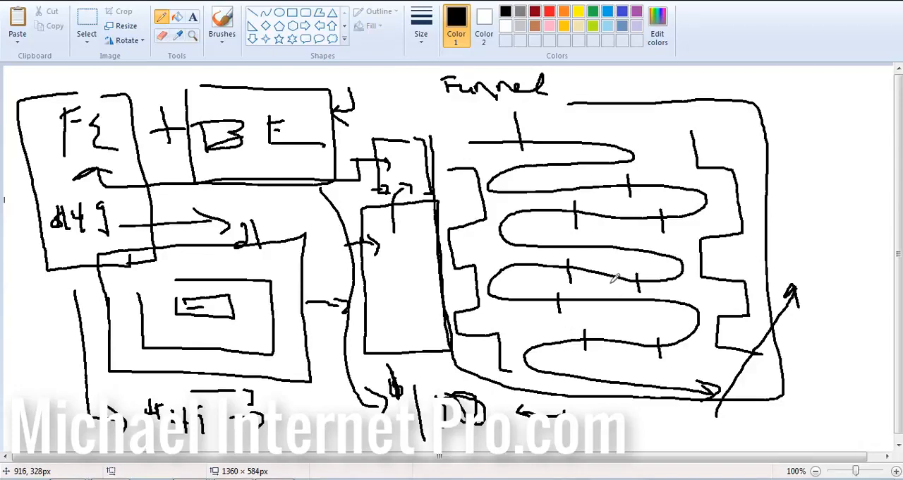
mouse_move(688, 237)
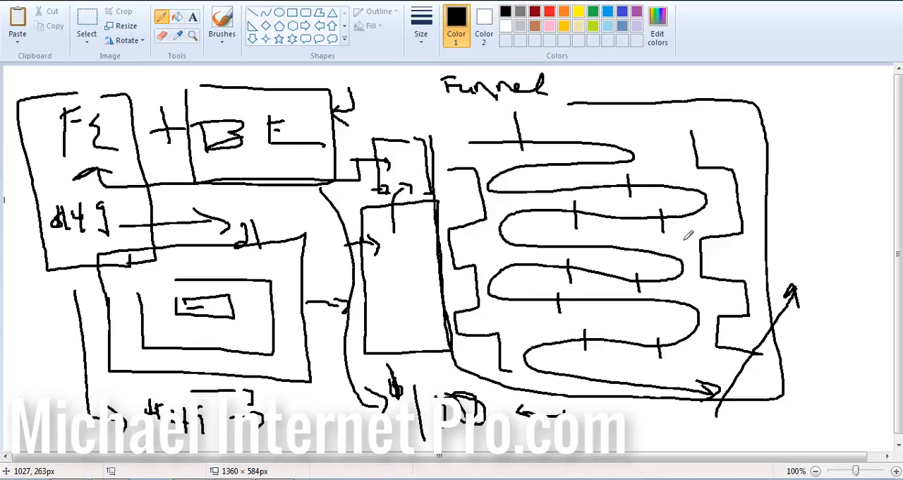
mouse_move(759, 196)
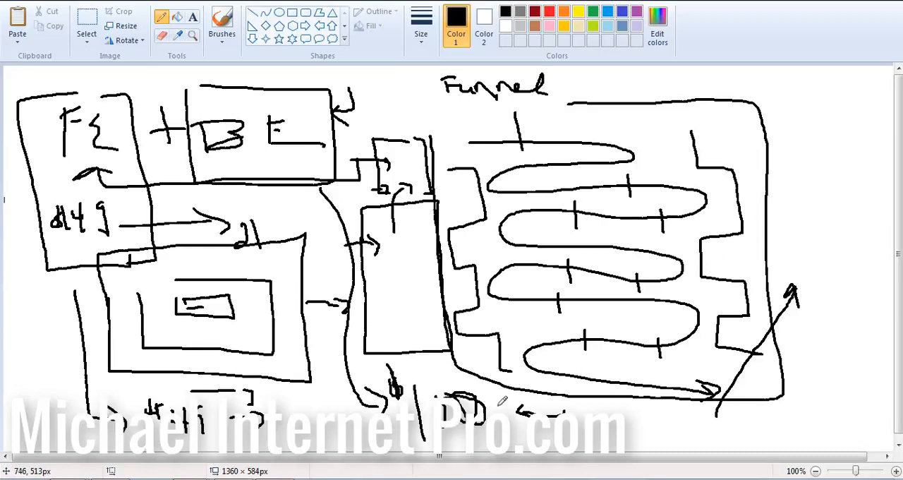
mouse_move(508, 381)
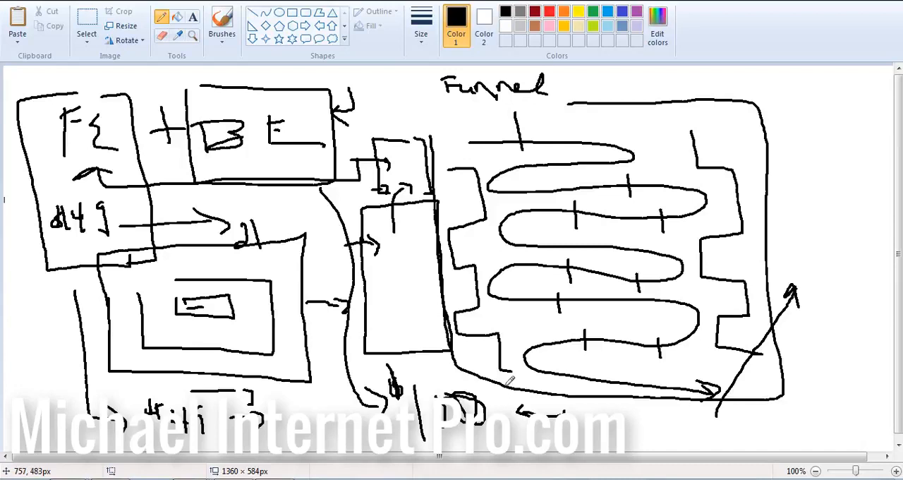
mouse_move(806, 146)
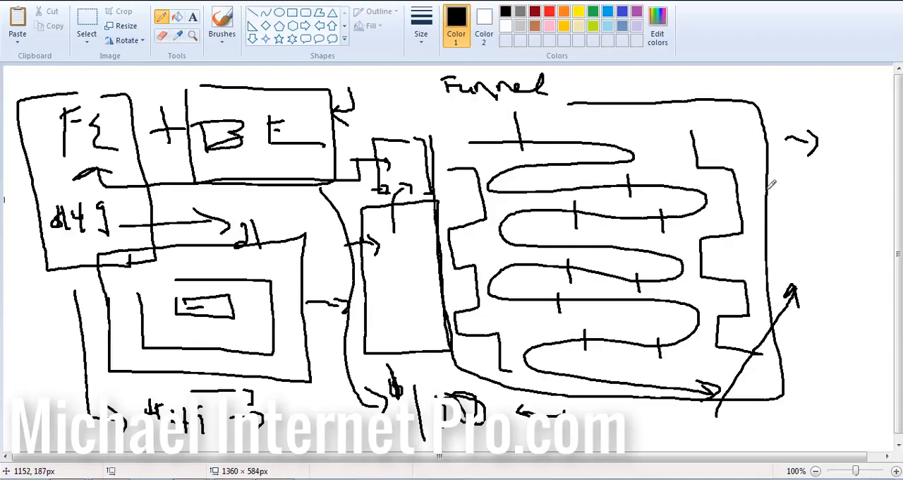
mouse_move(564, 111)
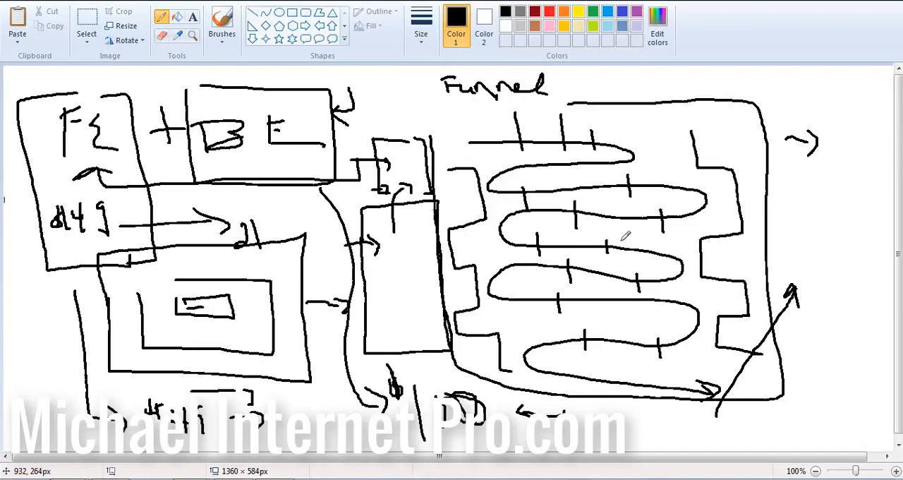
mouse_move(624, 235)
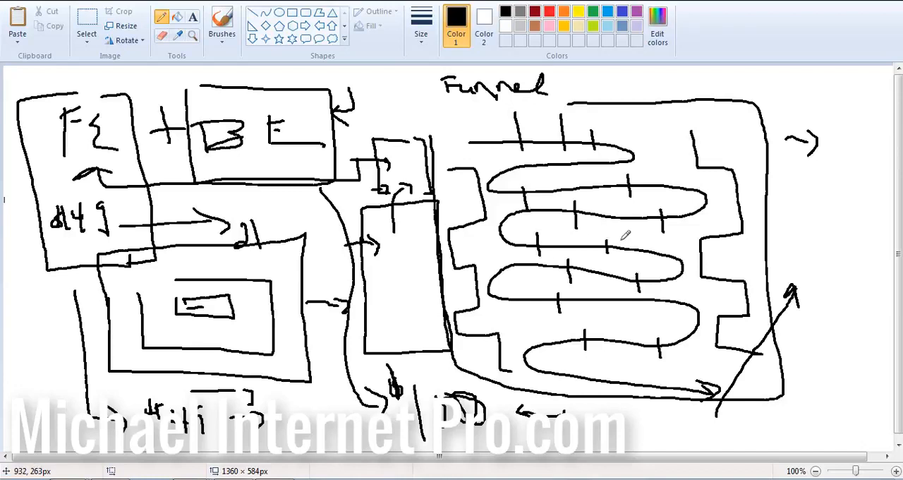
mouse_move(376, 115)
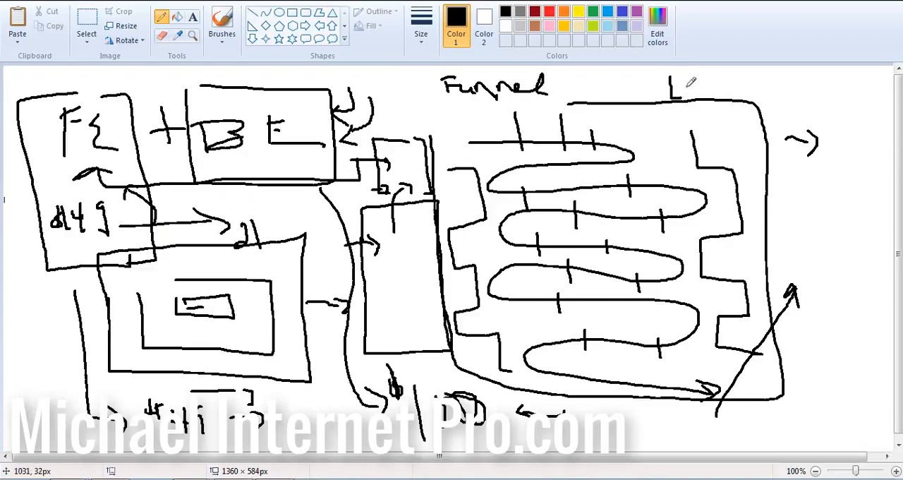
Step: Write 'Lic' above the funnel, sweep a large curve down the right side, and box '1250' top-right
drag(684, 92, 713, 85)
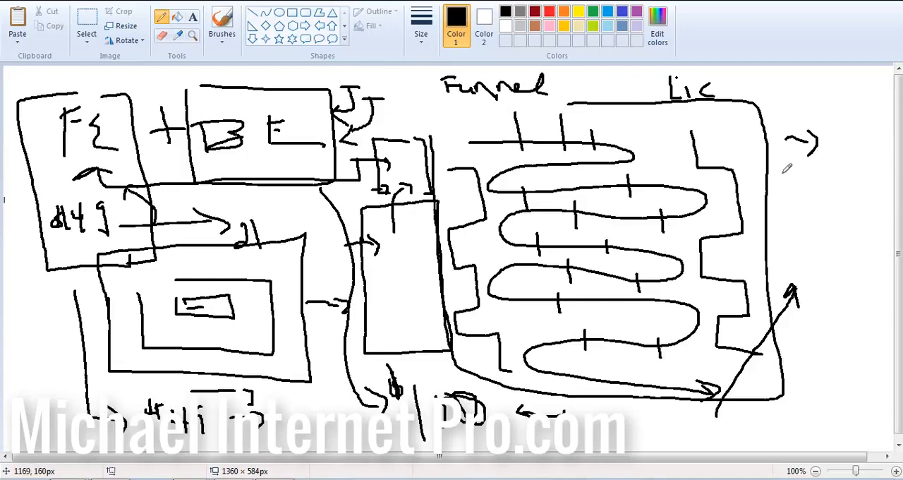
drag(794, 165, 642, 428)
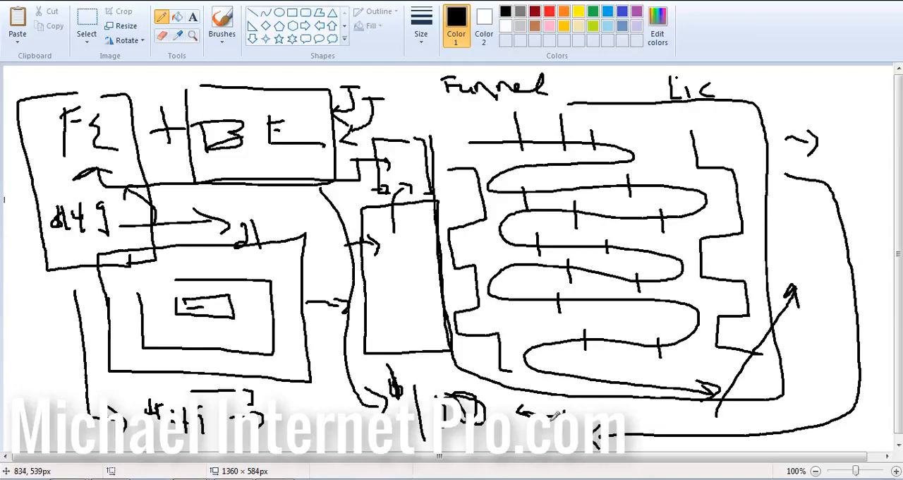
mouse_move(529, 407)
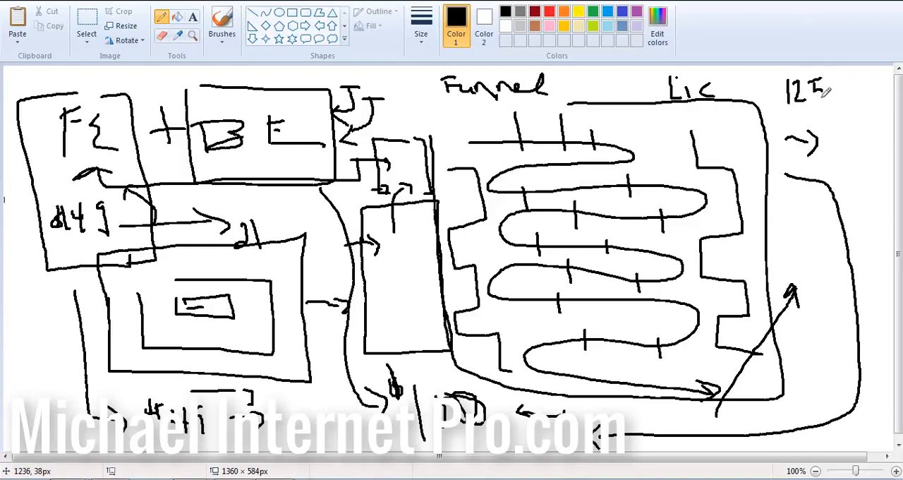
drag(779, 70, 853, 120)
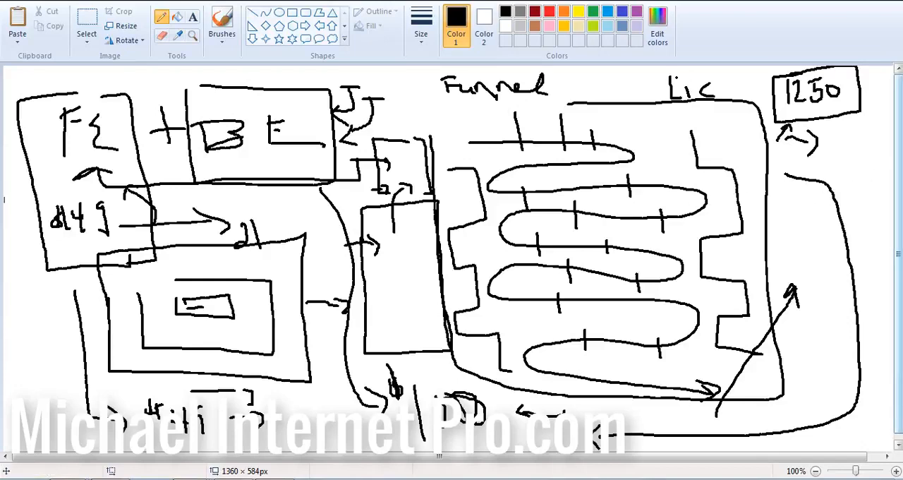
Step: Add a small upward arrow mark beside the boxed '1250'
drag(846, 120, 849, 141)
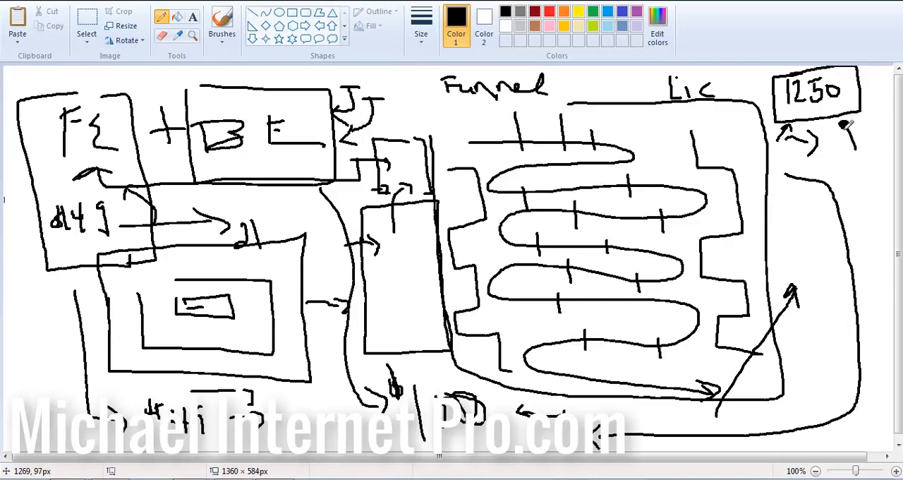
mouse_move(877, 239)
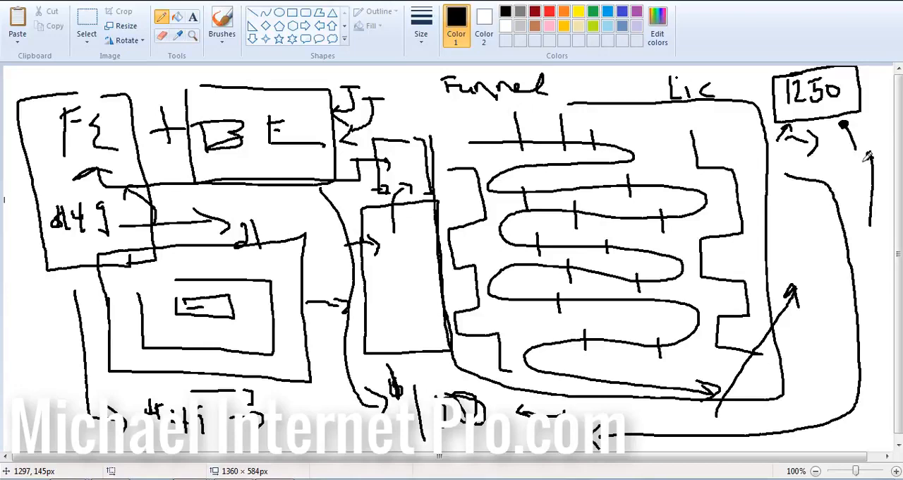
mouse_move(864, 159)
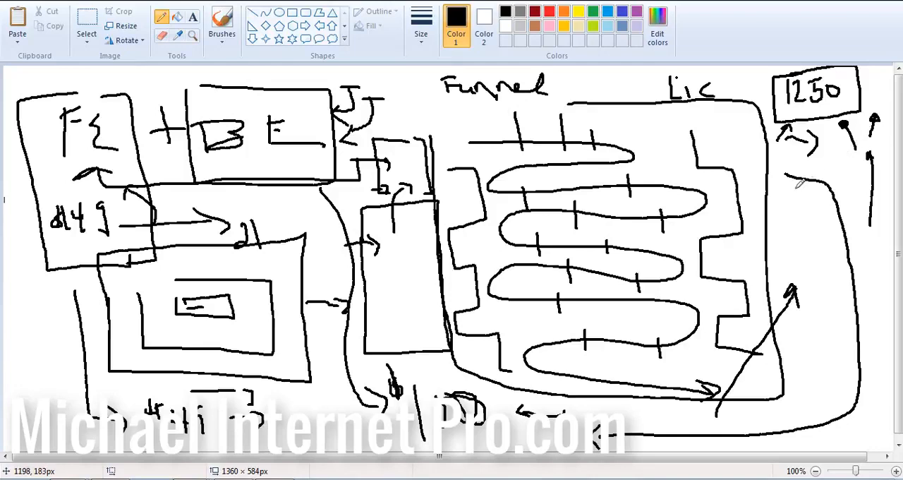
mouse_move(779, 198)
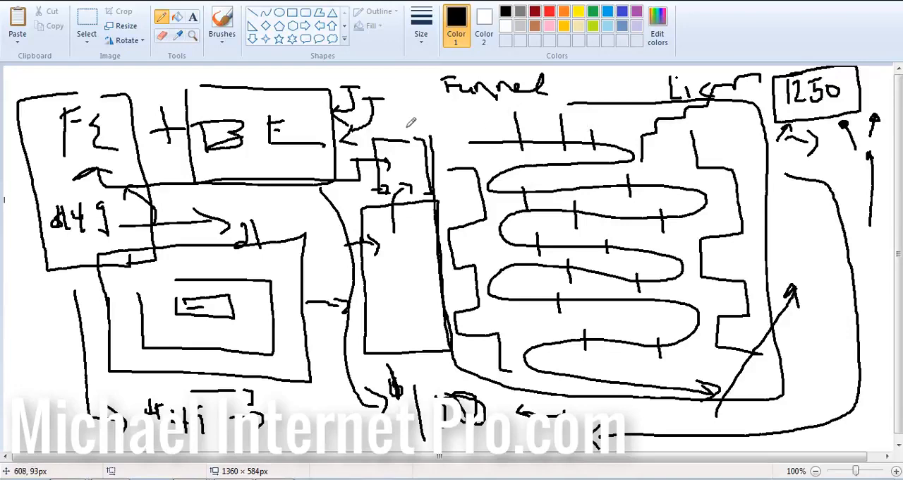
mouse_move(419, 111)
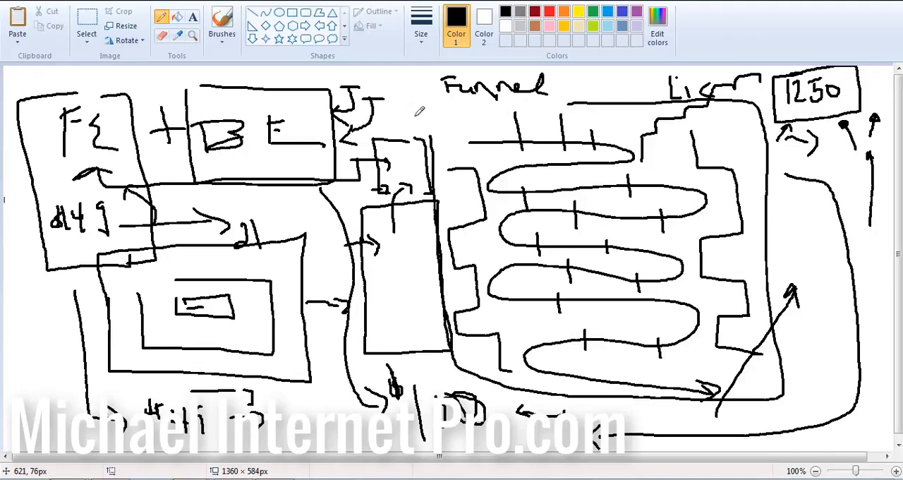
mouse_move(423, 106)
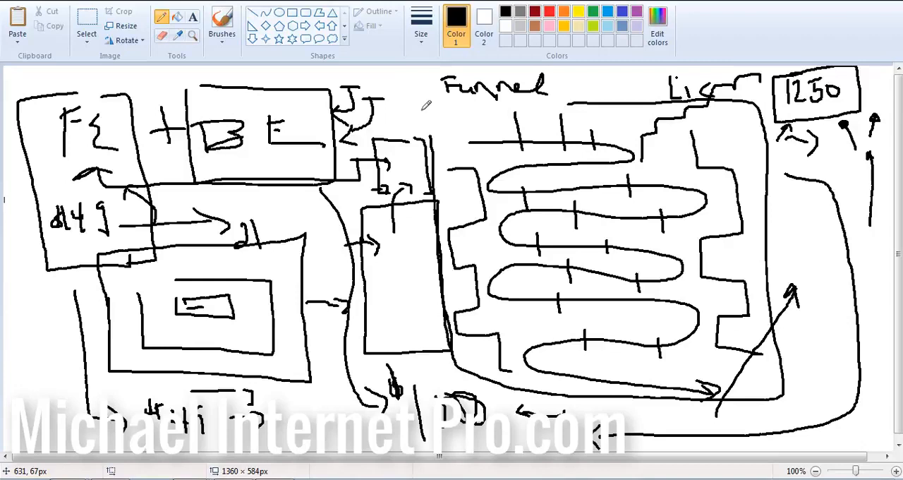